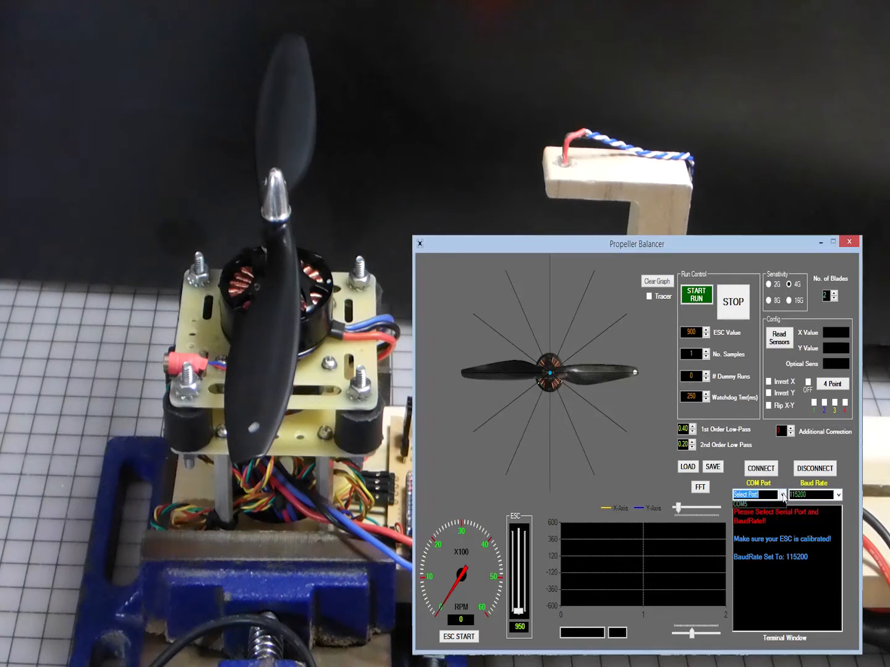
Step: Connect to the balancer on COM5 at 115200 baud so sensors calibrate and report ready
left_click(755, 494)
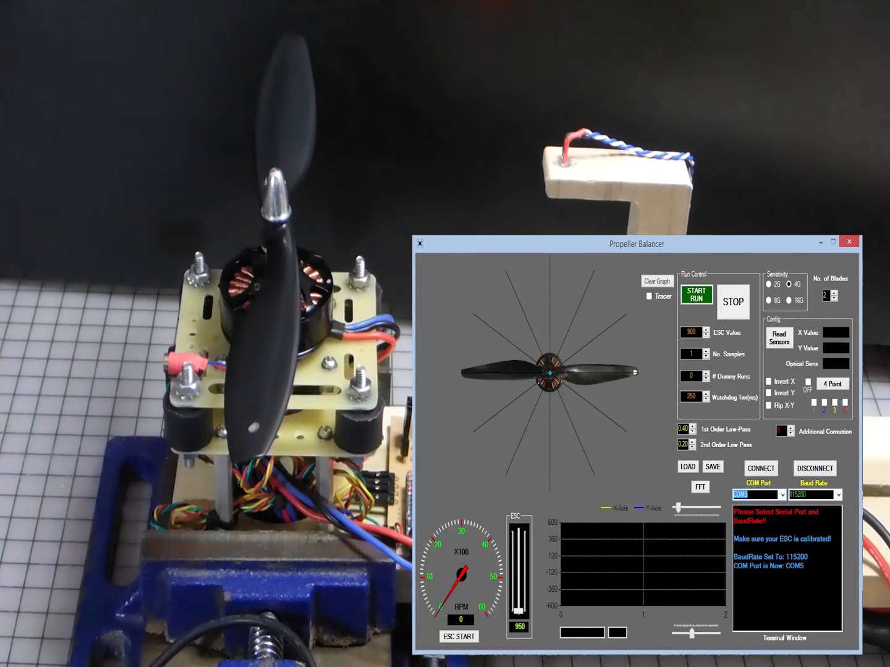
left_click(760, 468)
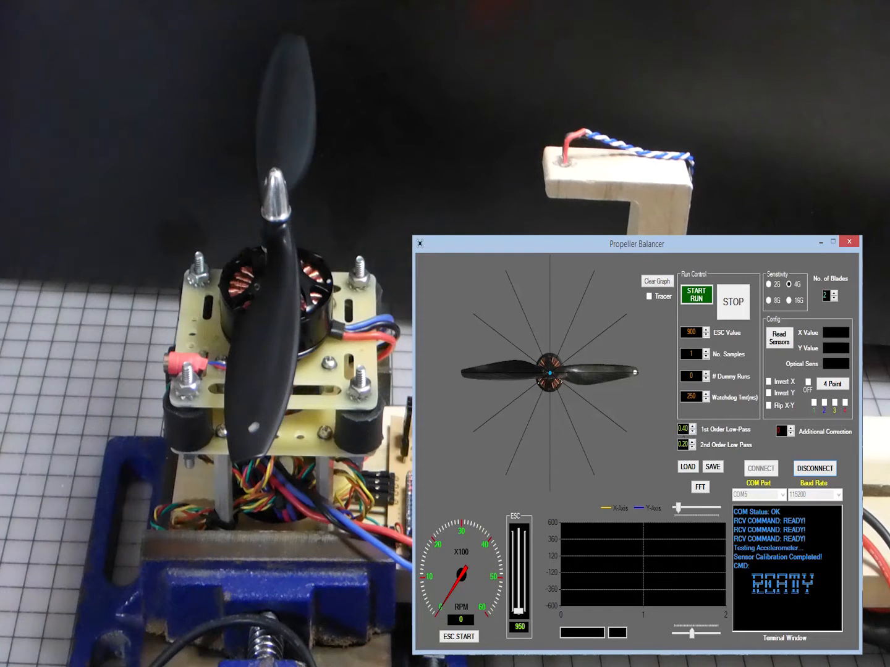
Step: Raise the 1st-order low-pass value two notches and the 2nd-order low-pass one notch
left_click(700, 427)
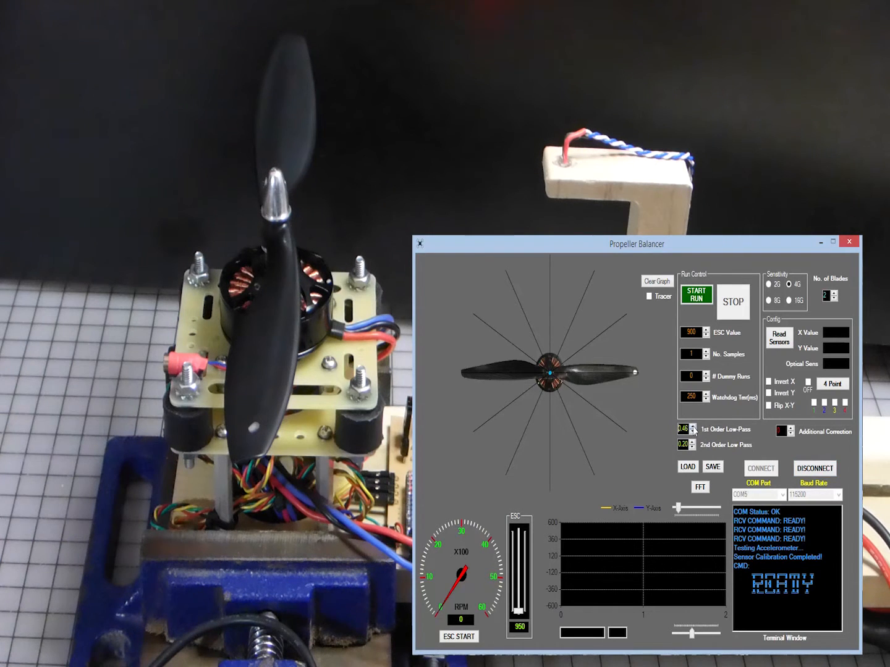
left_click(695, 428)
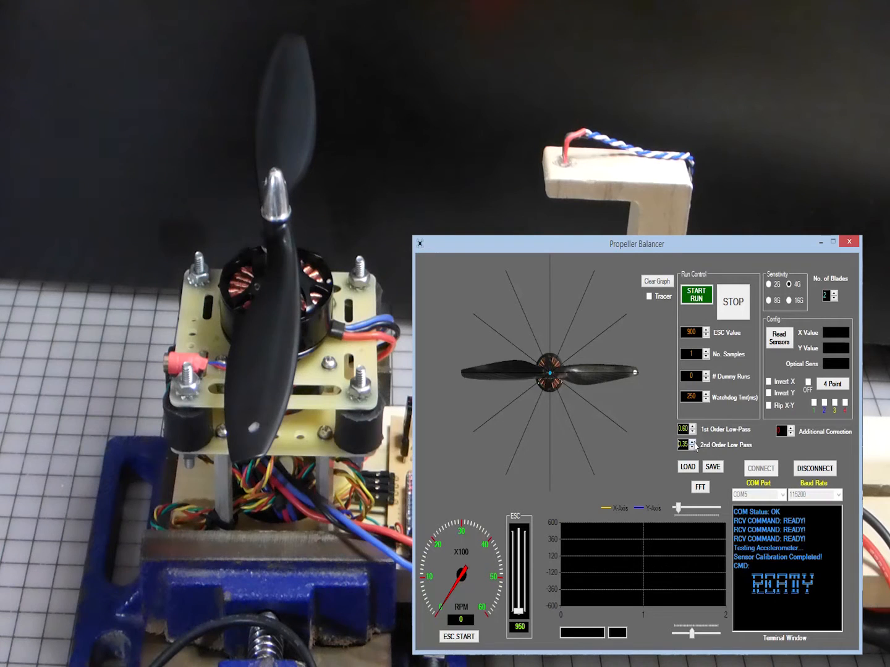
left_click(693, 443)
type("1260")
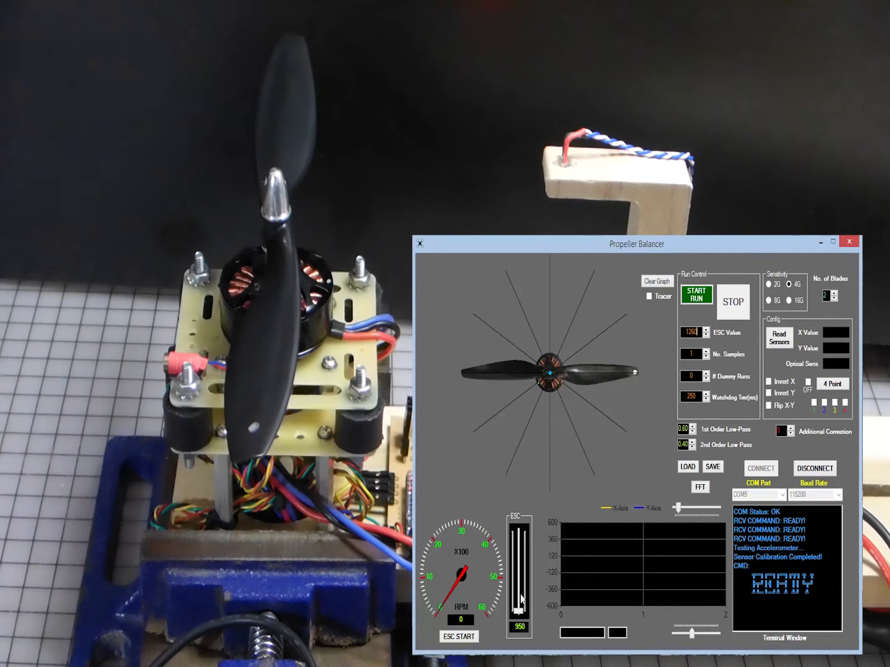
mouse_move(476, 511)
type("2")
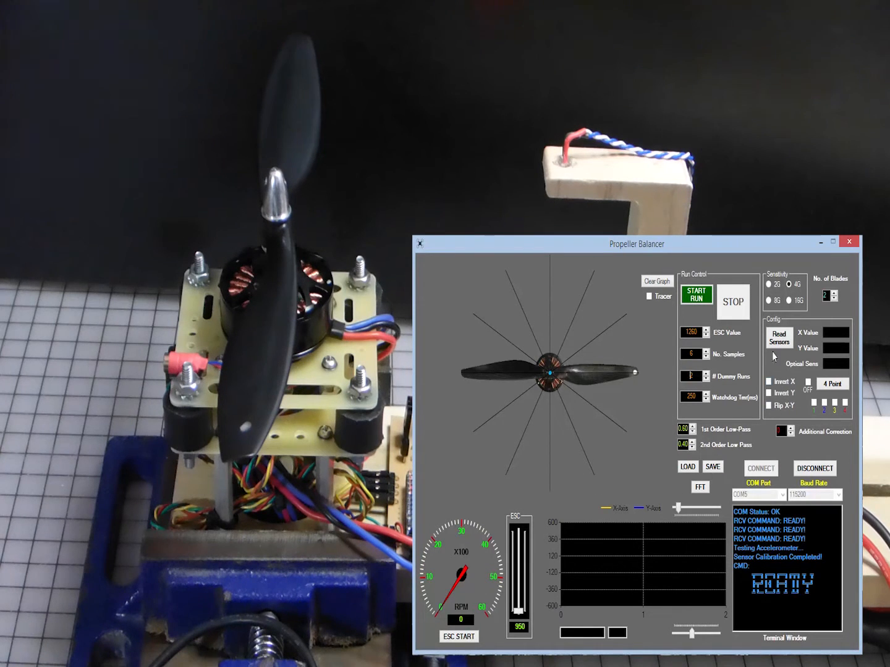
mouse_move(813, 444)
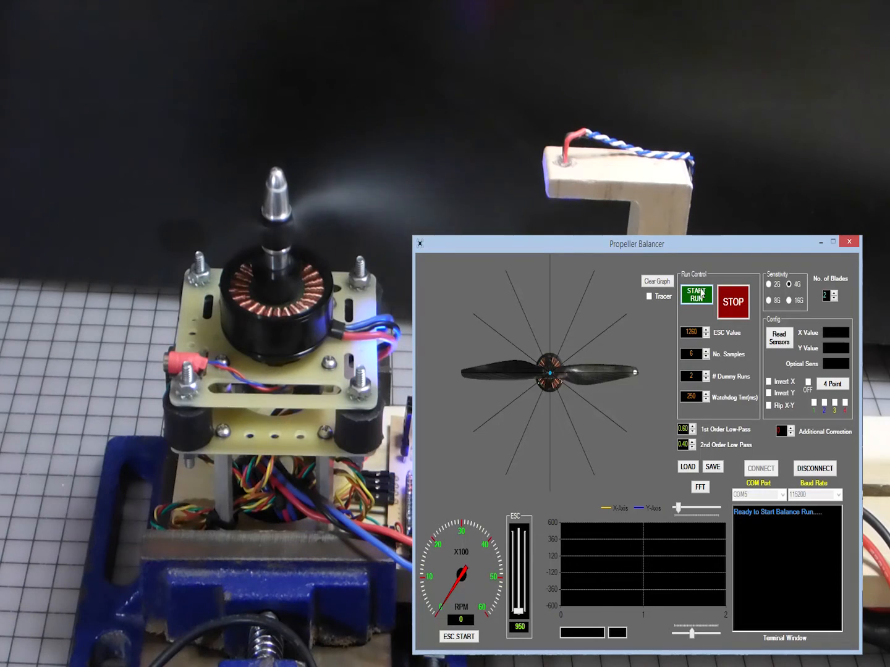
Step: Start a balance run yielding X and Y vibration traces and an imbalance vector at 142°
left_click(697, 294)
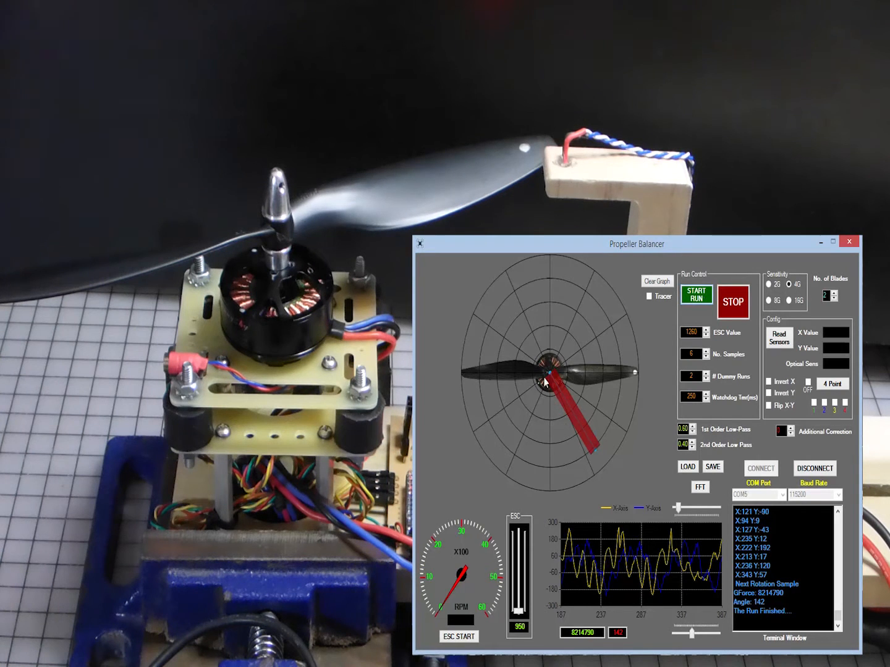
mouse_move(581, 425)
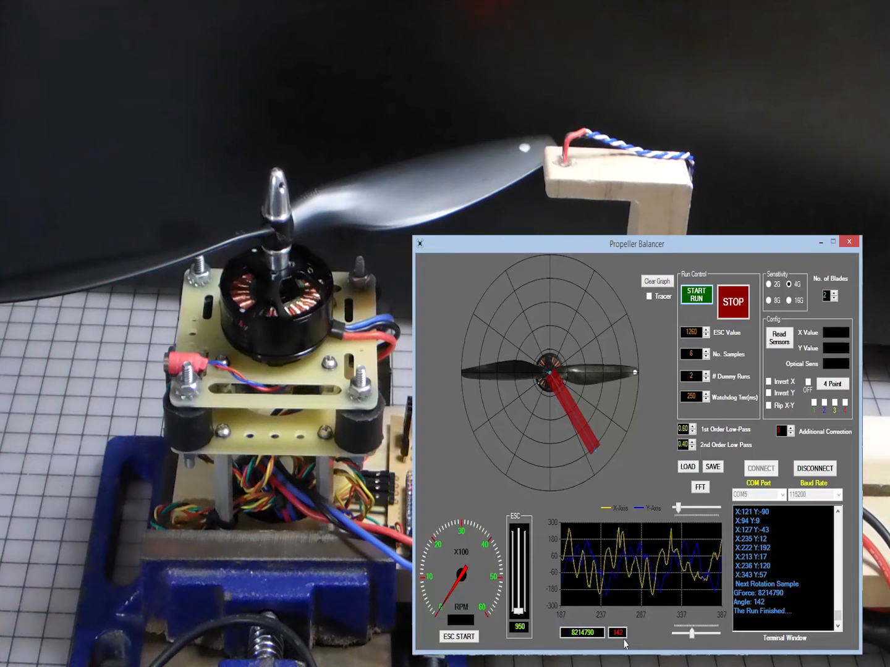
mouse_move(640, 584)
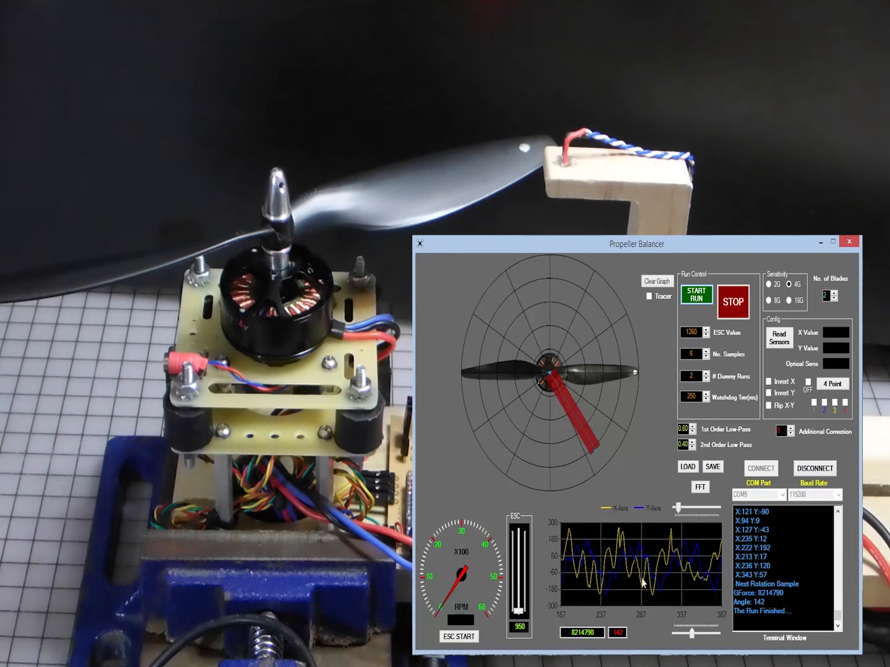
mouse_move(686, 571)
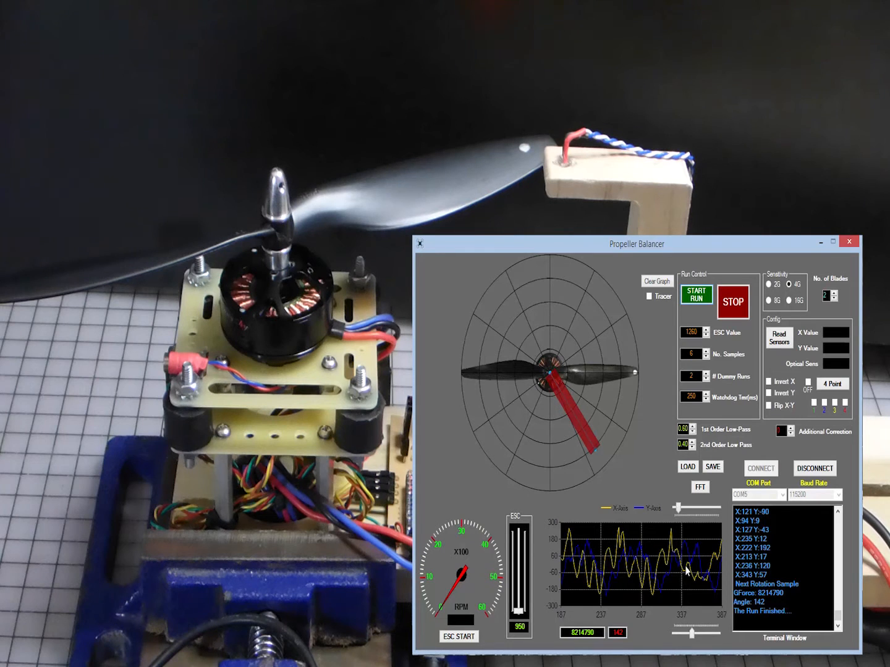
mouse_move(661, 550)
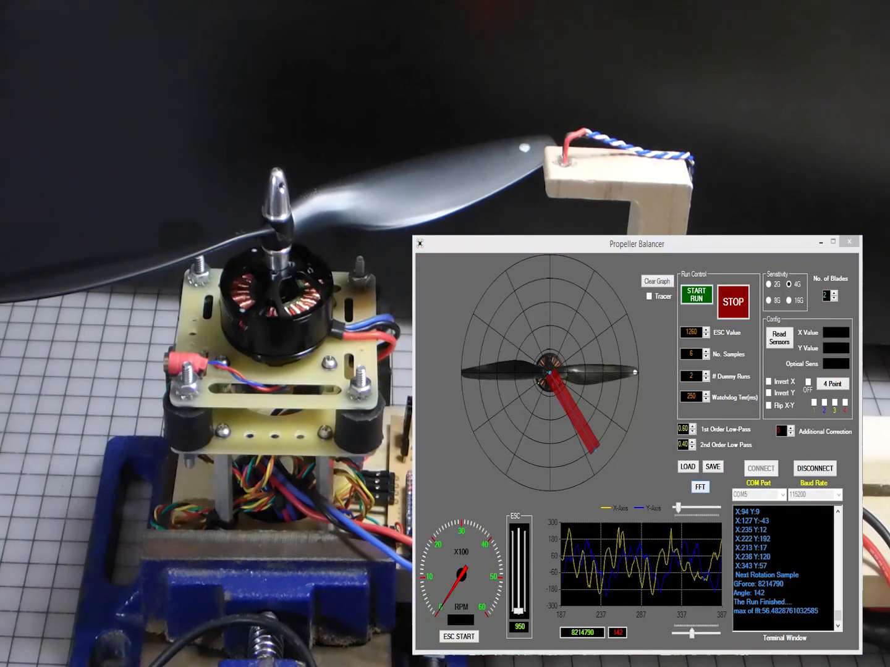
Step: Show the FFT frequency spectra for both vibration axes of the finished run
left_click(700, 486)
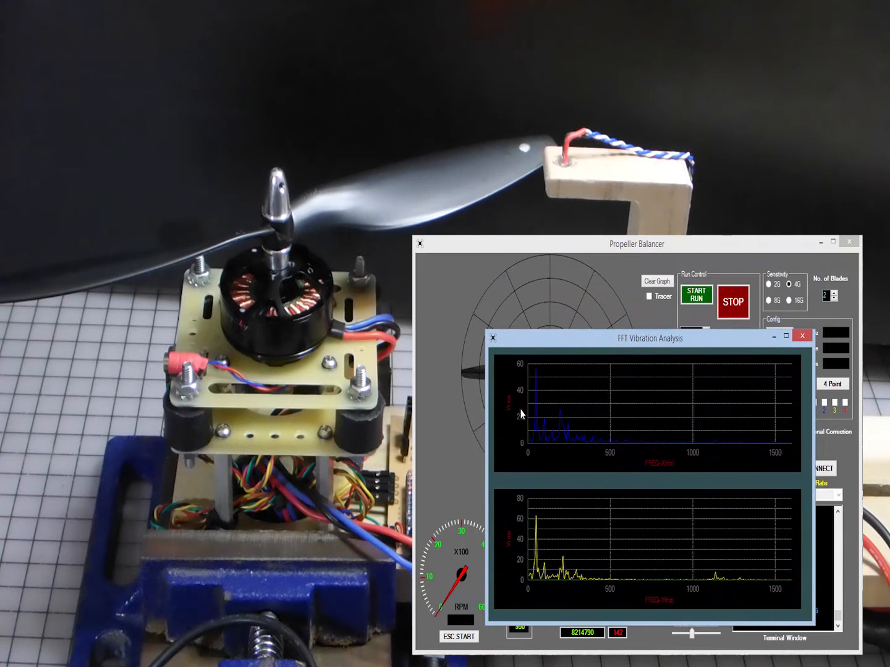
mouse_move(538, 574)
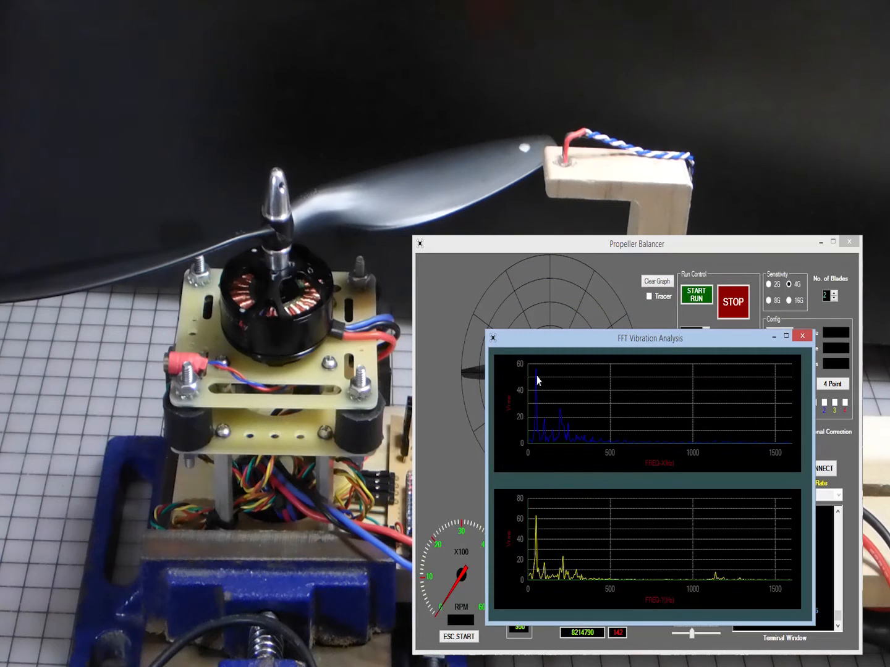
mouse_move(536, 377)
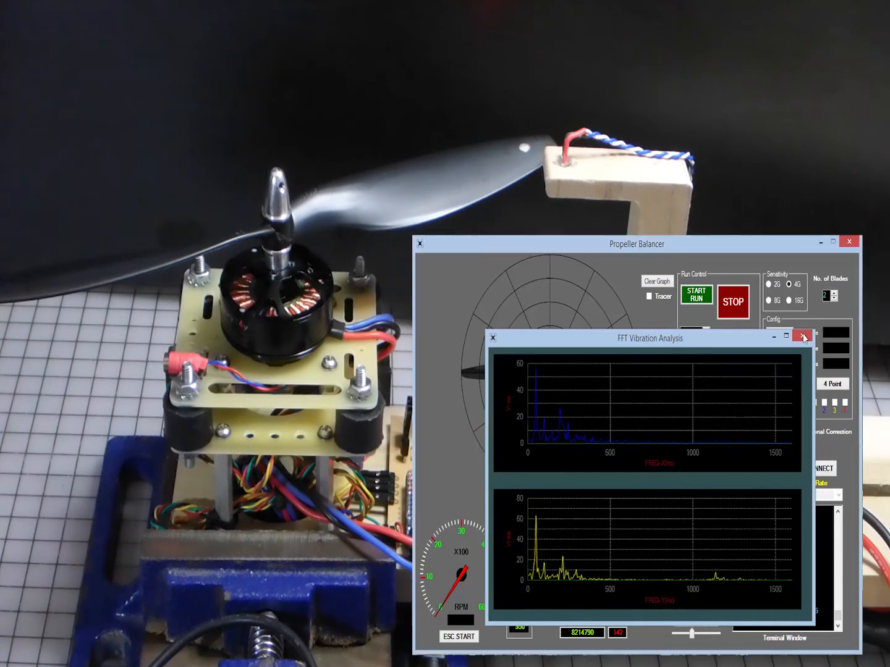
Step: Close the FFT analysis window, returning to the balance results at 142°
left_click(803, 339)
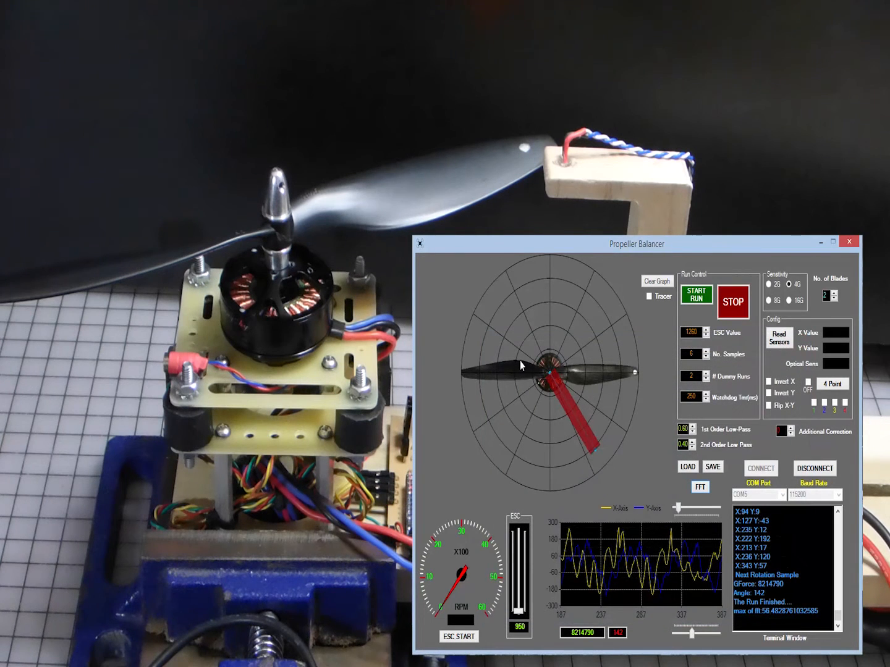
mouse_move(633, 474)
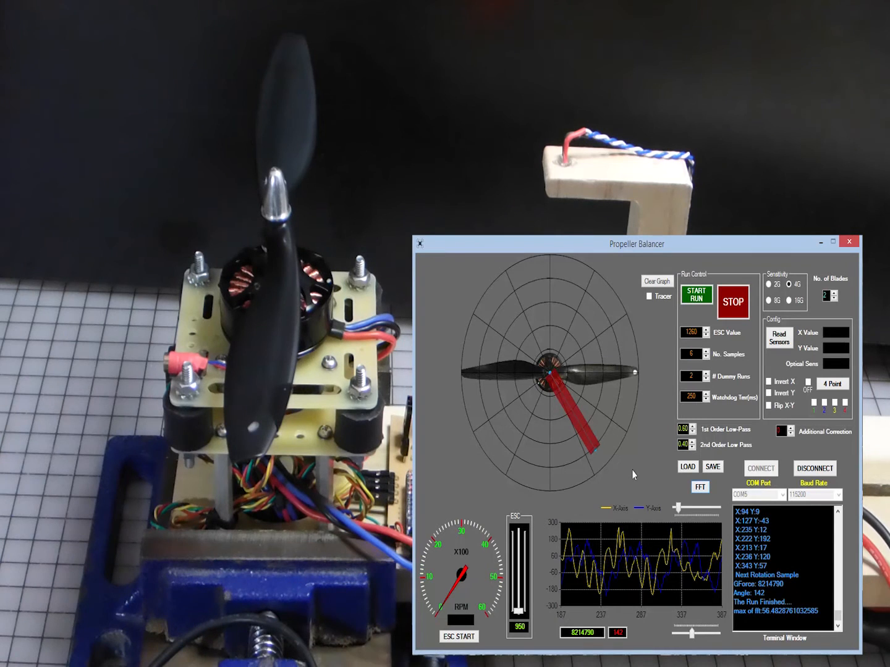
mouse_move(658, 406)
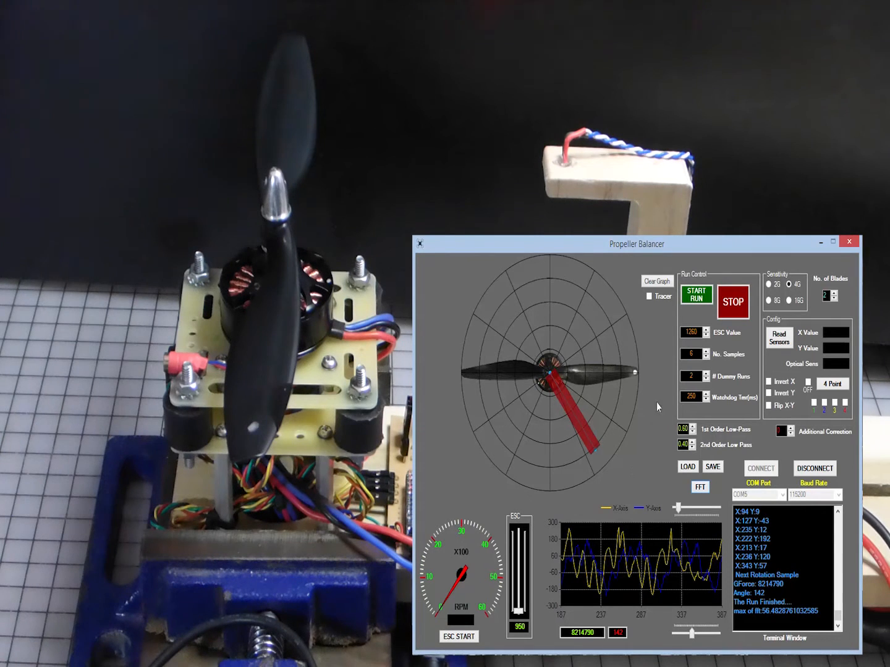
Step: Clear the old traces and run a new balance test, giving an imbalance vector at 240°
left_click(697, 296)
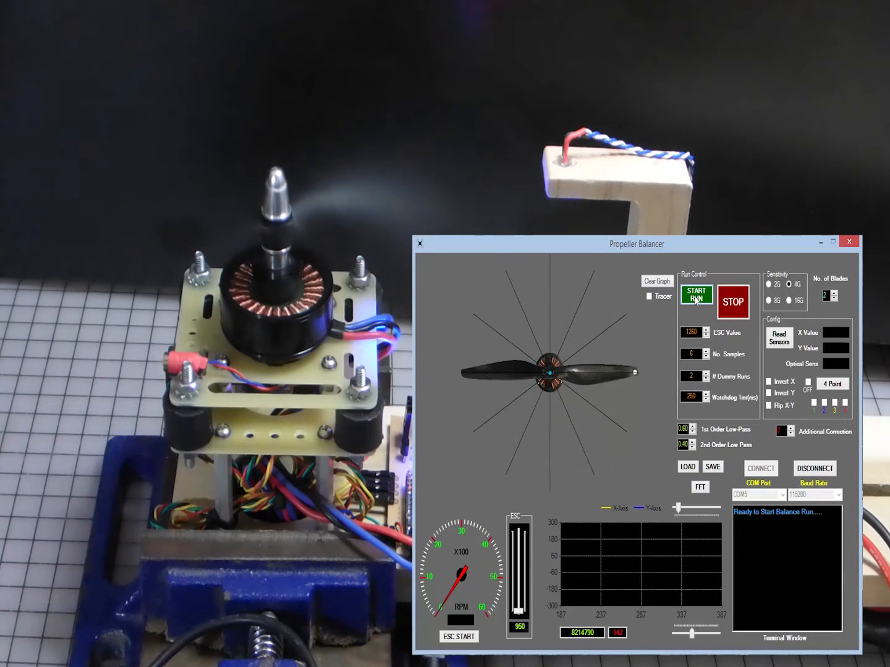
left_click(696, 299)
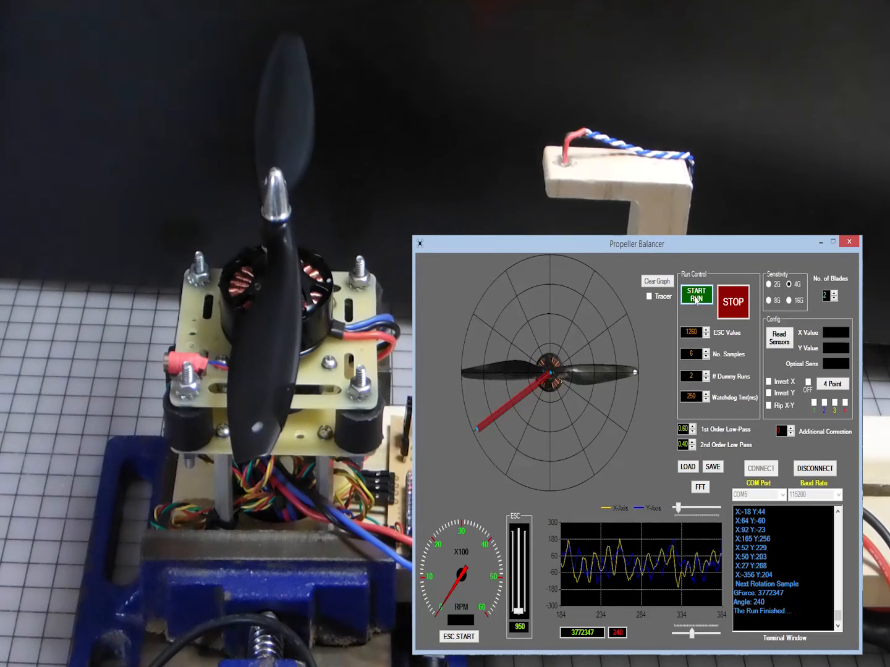
mouse_move(611, 456)
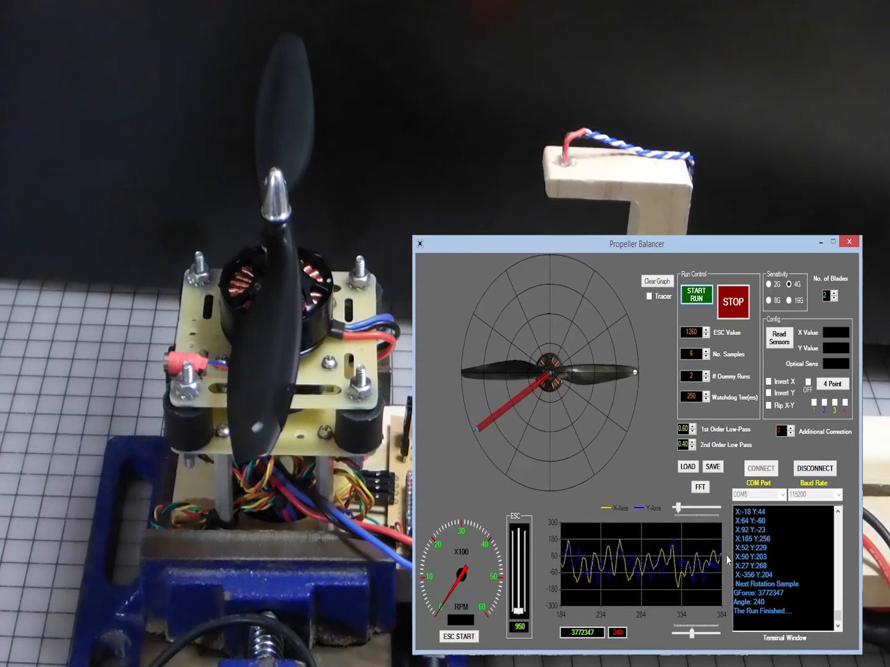
mouse_move(578, 605)
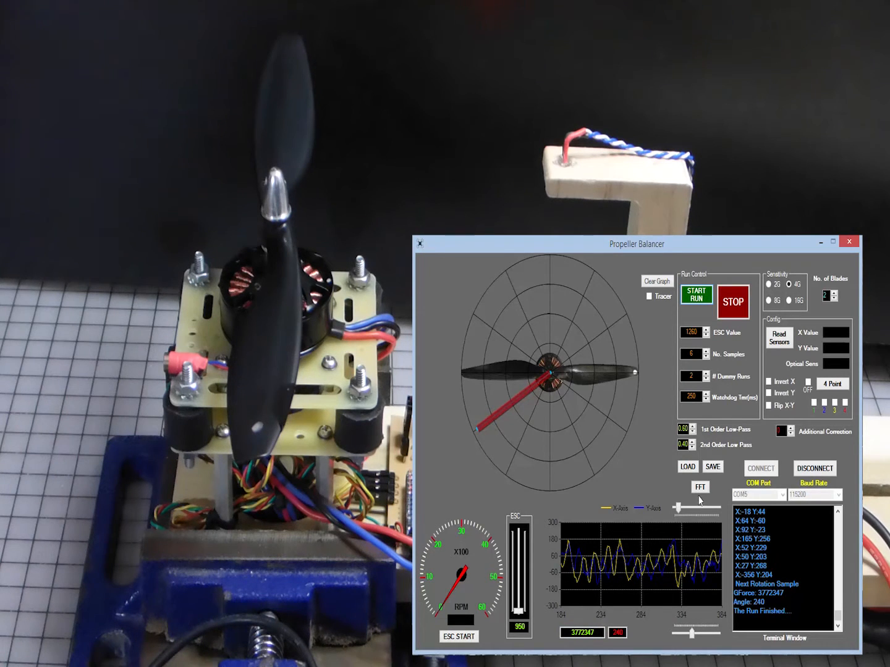
left_click(699, 487)
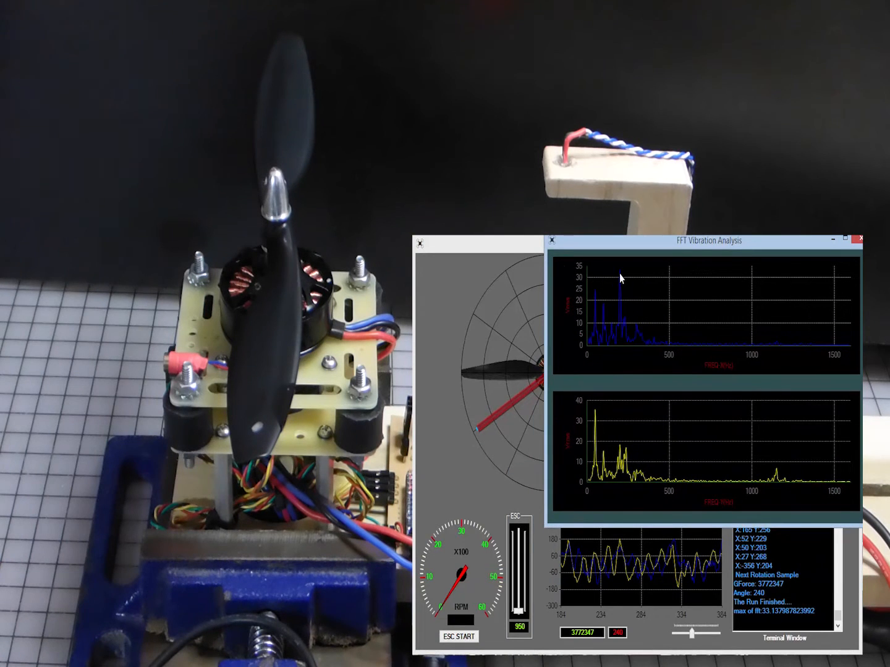
mouse_move(621, 277)
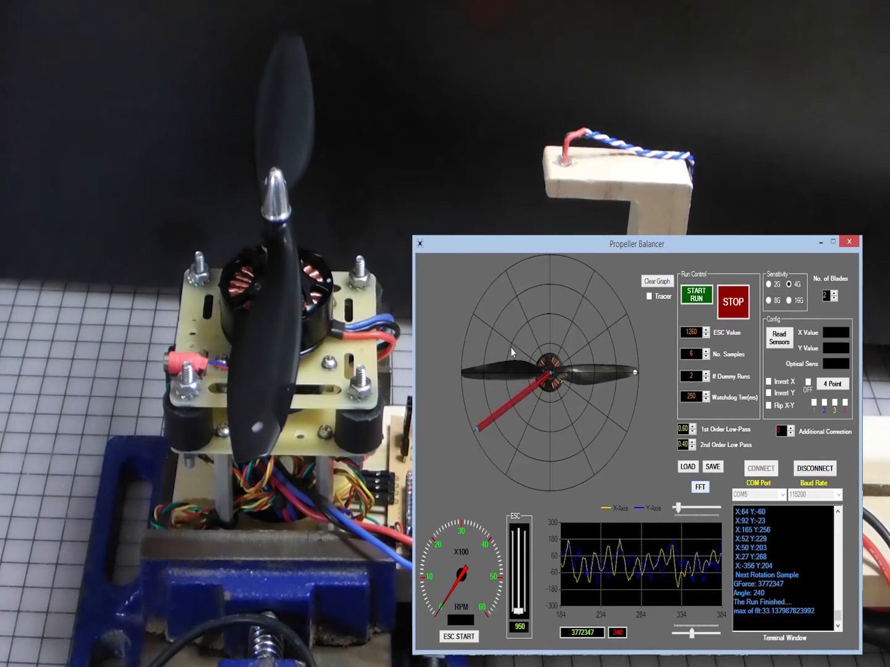
mouse_move(479, 381)
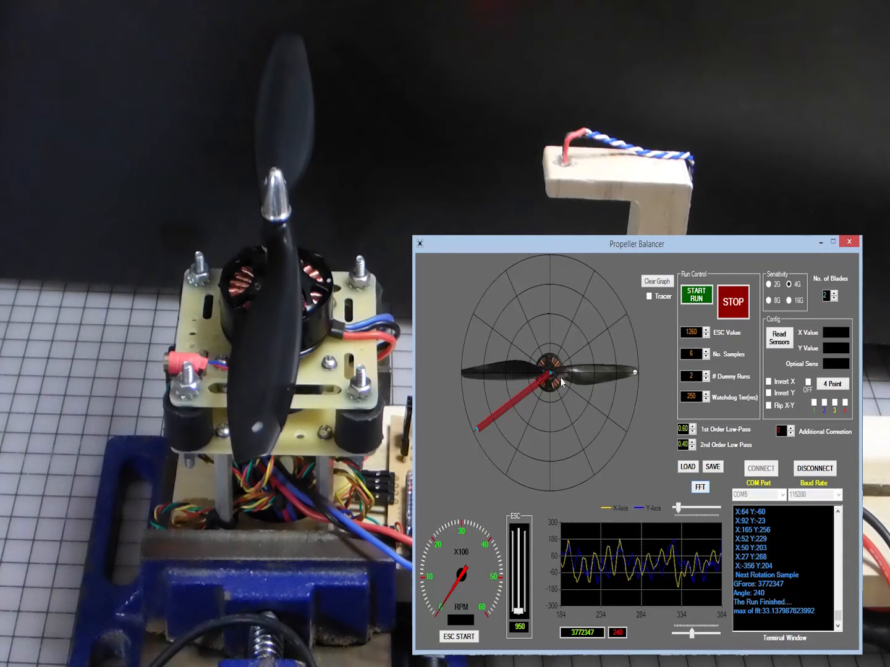
mouse_move(524, 406)
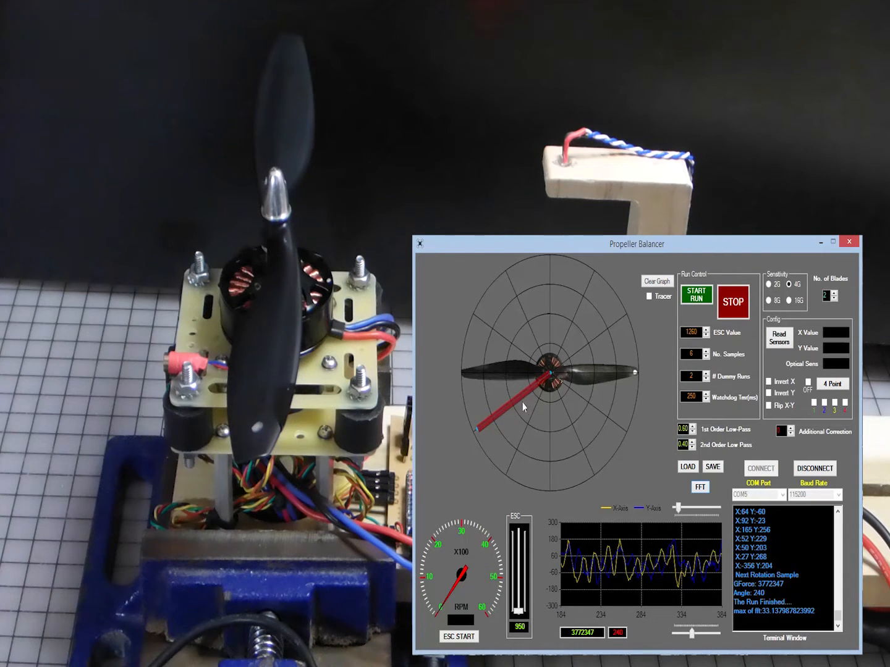
mouse_move(500, 369)
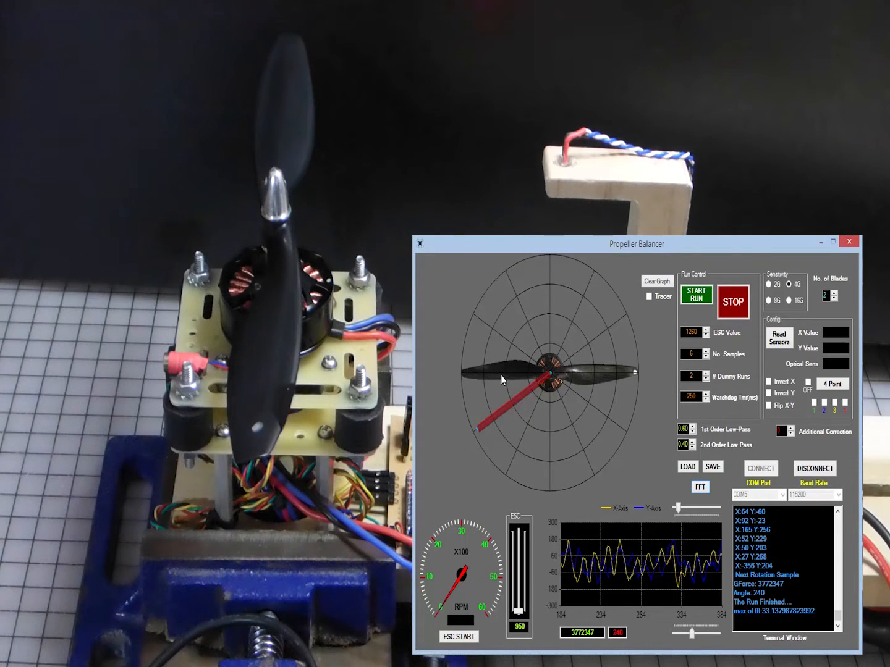
mouse_move(580, 426)
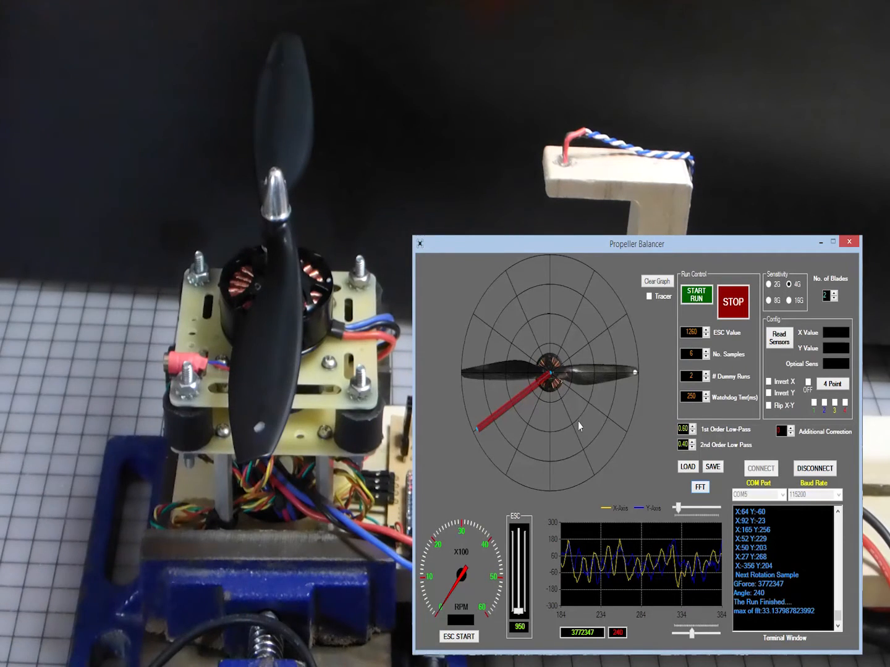
mouse_move(580, 294)
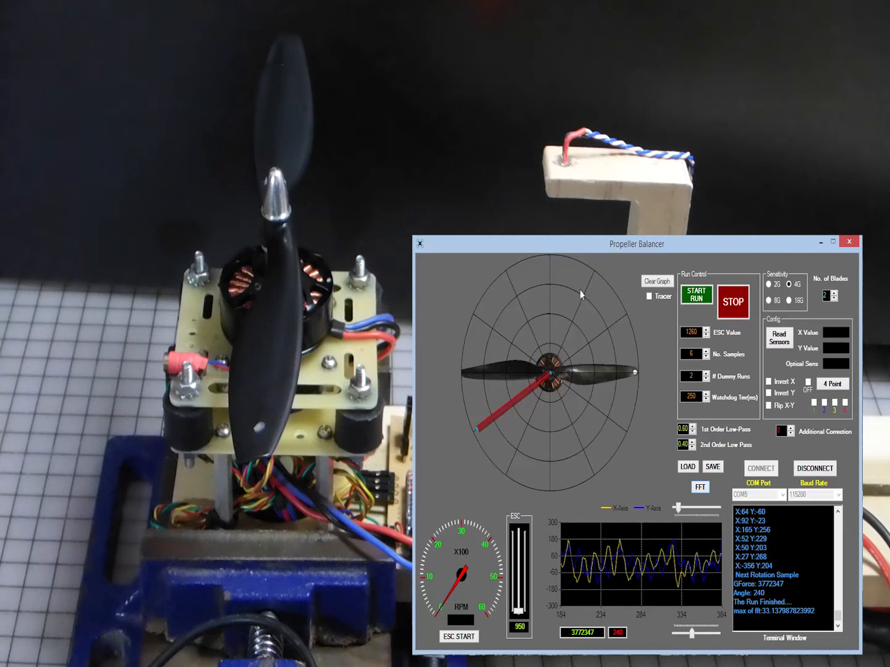
Step: Clear the graph, run a measurement giving 139°, view its FFT spectra and close them
left_click(697, 294)
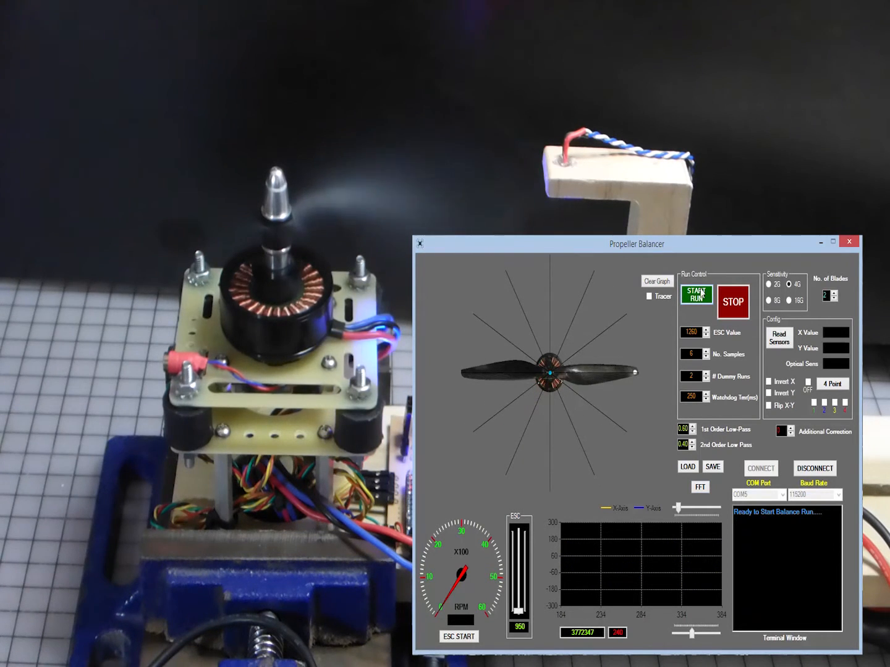
left_click(697, 294)
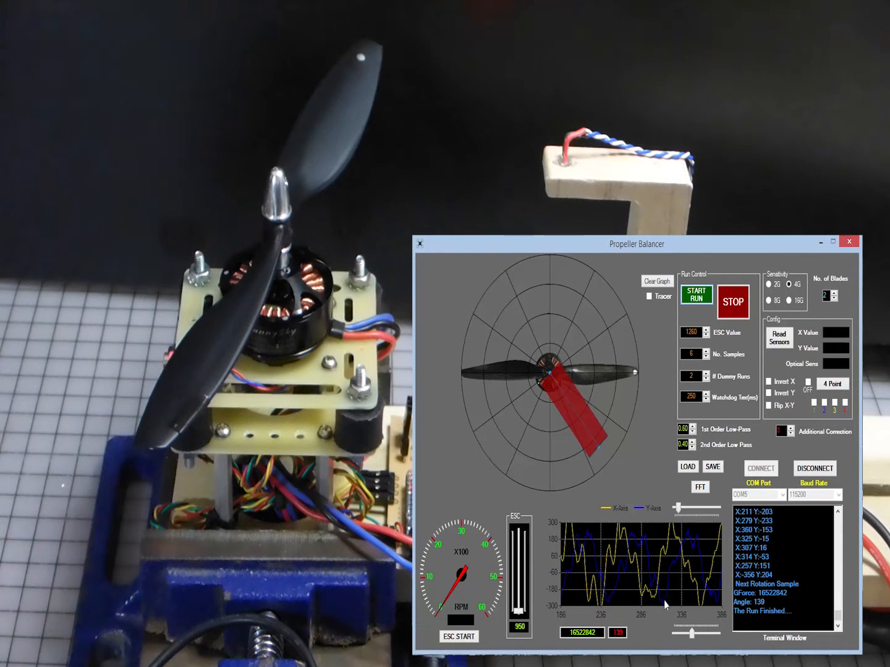
mouse_move(574, 643)
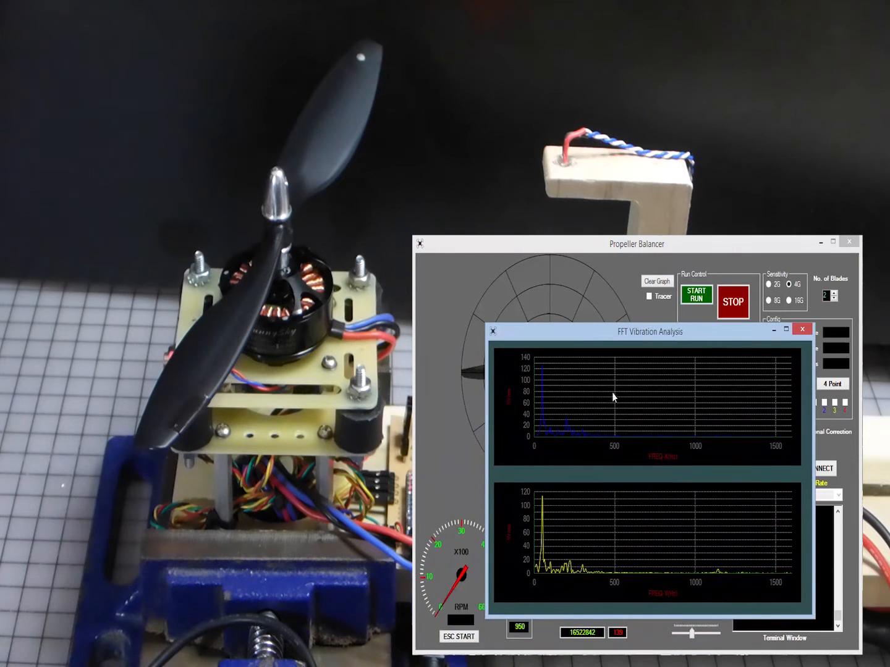
mouse_move(545, 374)
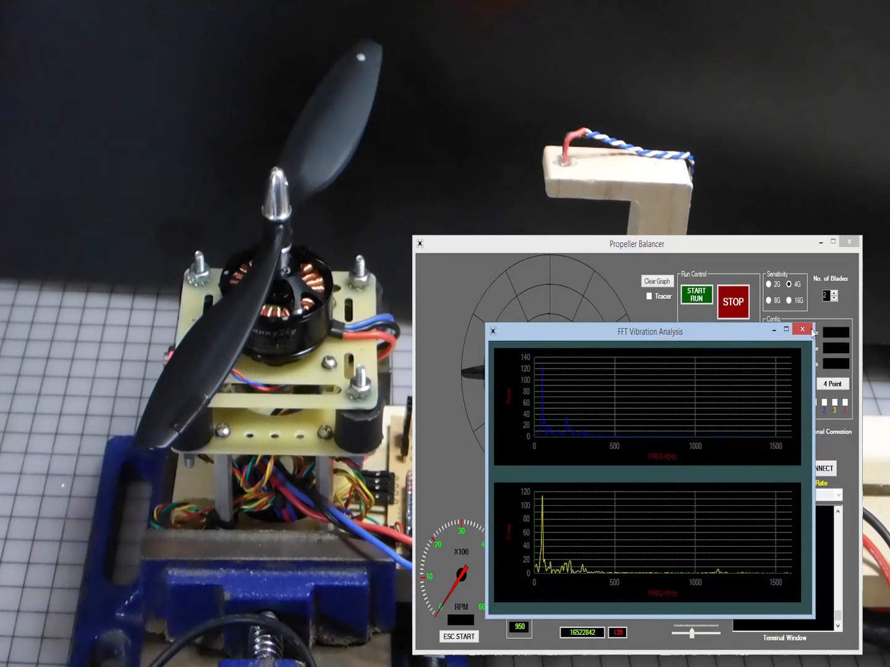
left_click(801, 332)
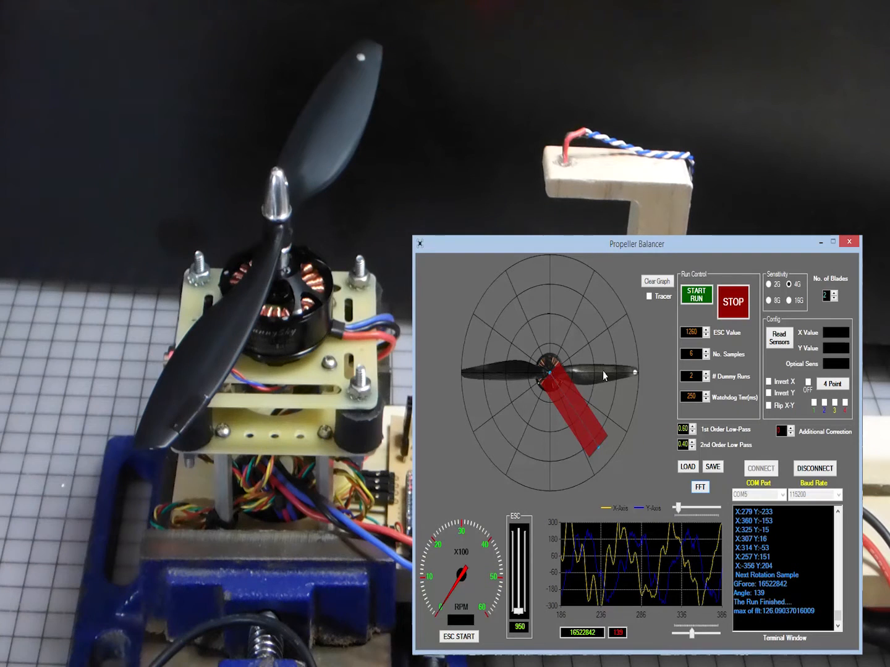
mouse_move(522, 418)
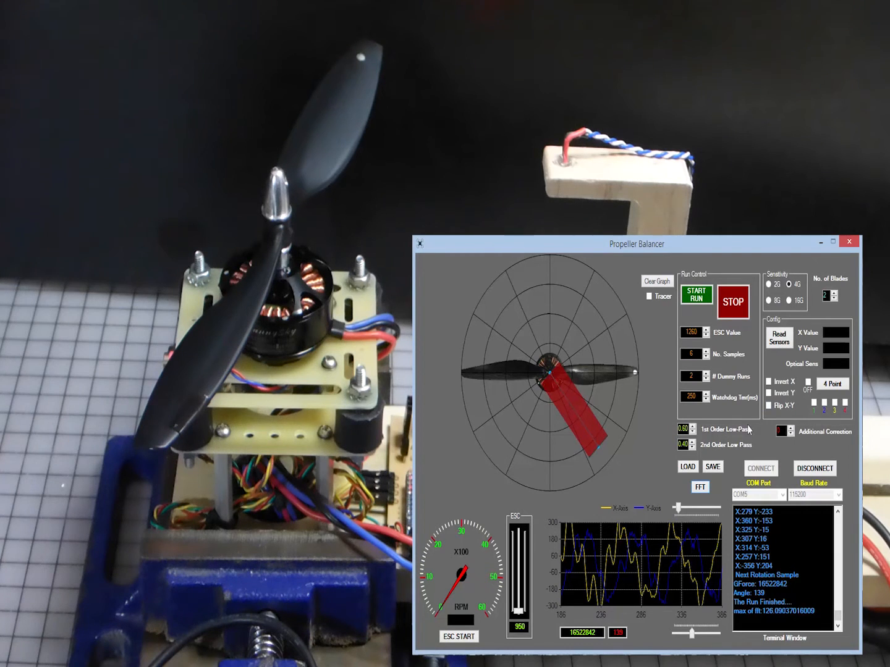
Step: Enable Flip X-Y so the imbalance recomputes to about 273°
left_click(771, 405)
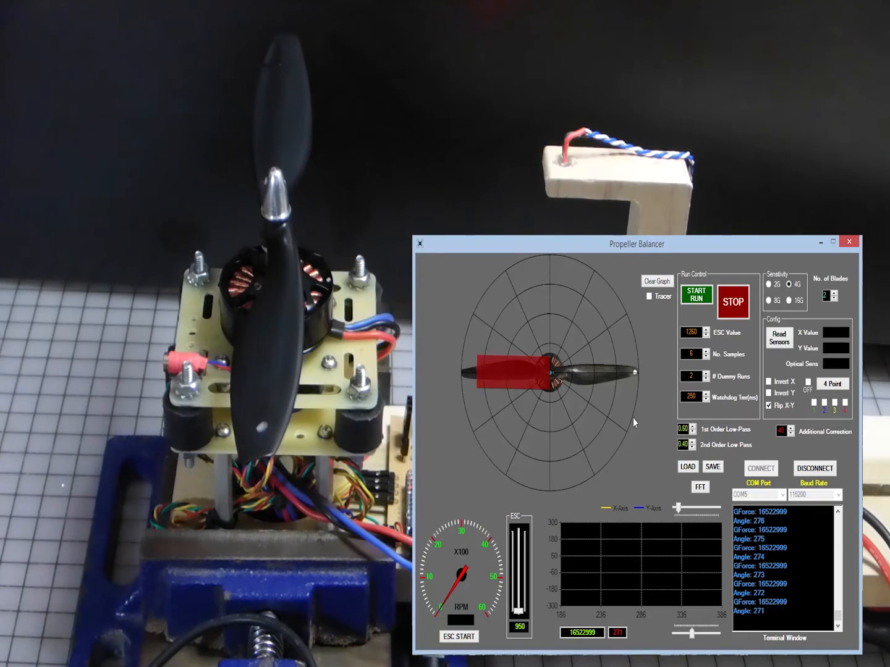
Step: Clear the graph and rerun with flipped axes, the vector pointing left near 265–269°
left_click(697, 294)
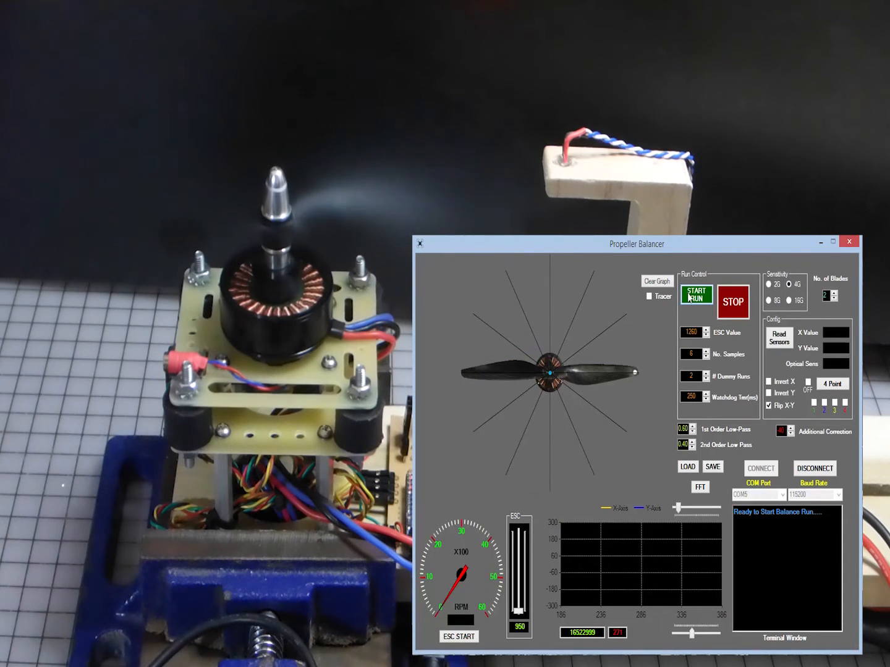
left_click(697, 297)
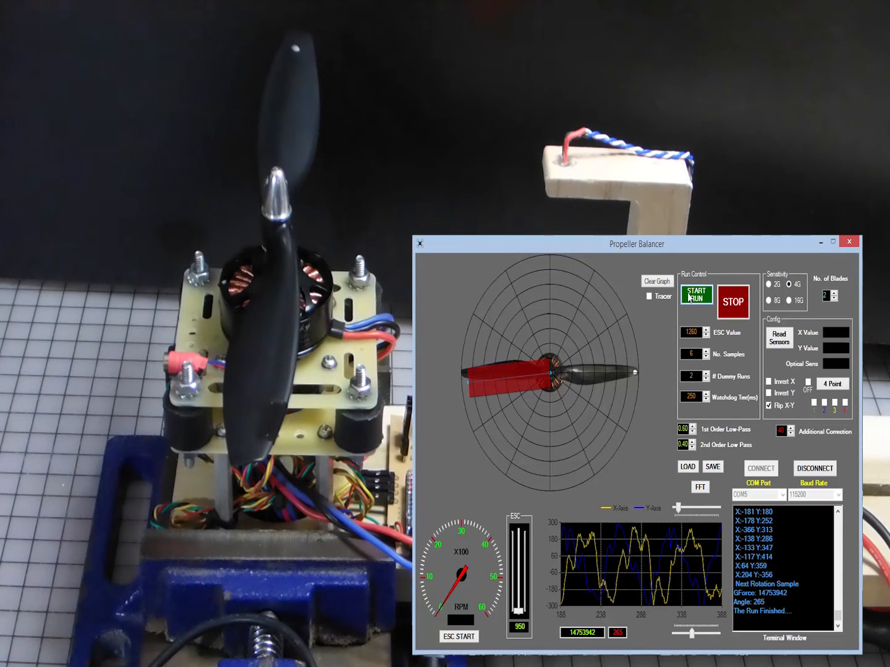
Step: Clear the graph and rerun so the compensated vector points right toward the heavy blade, near 79°
left_click(697, 296)
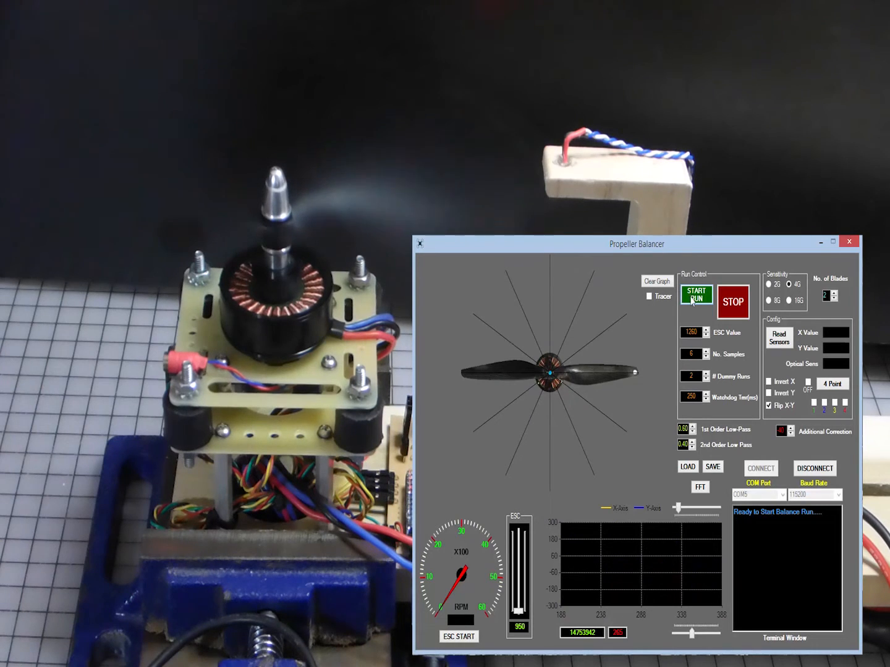
left_click(697, 294)
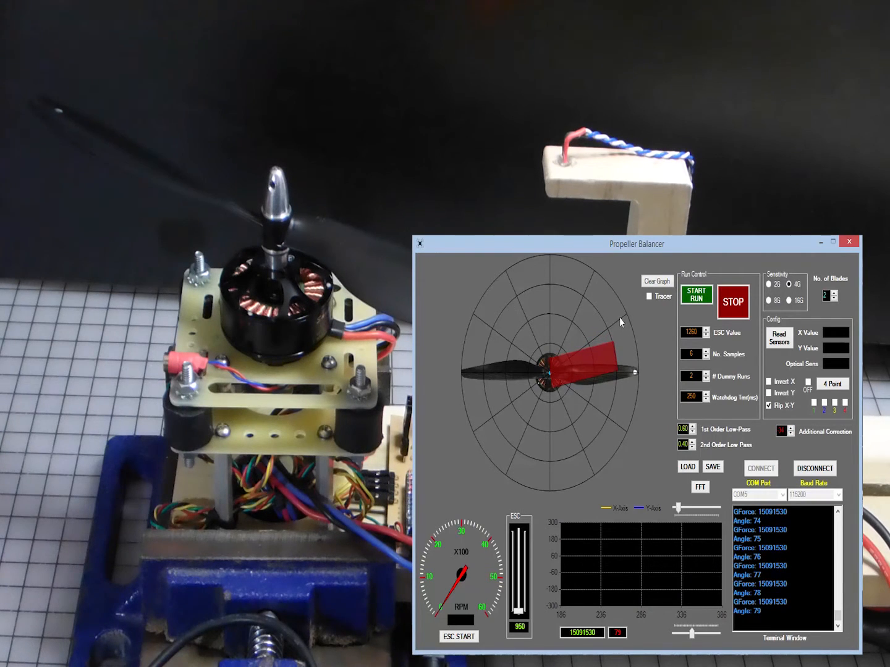
mouse_move(542, 372)
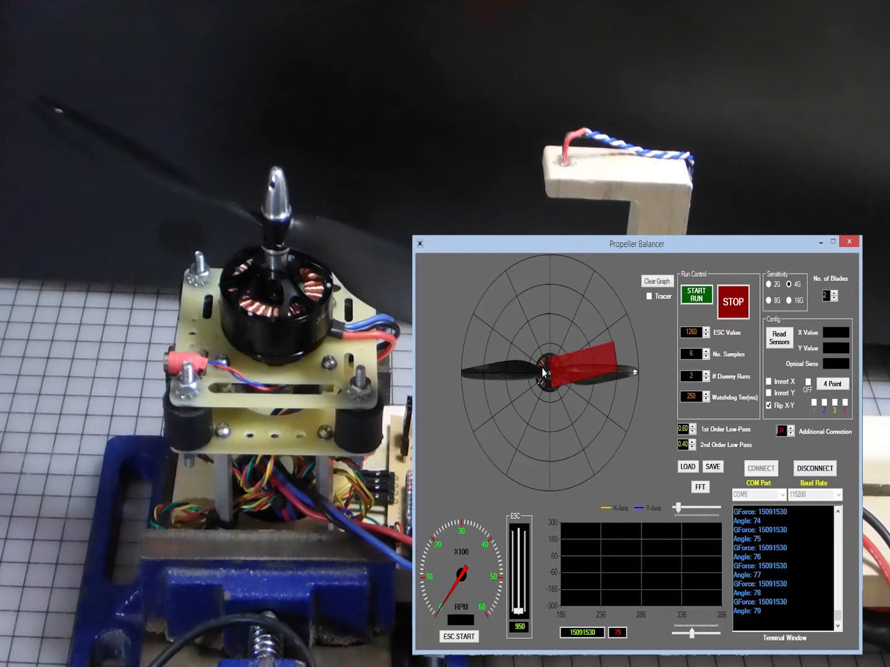
mouse_move(637, 365)
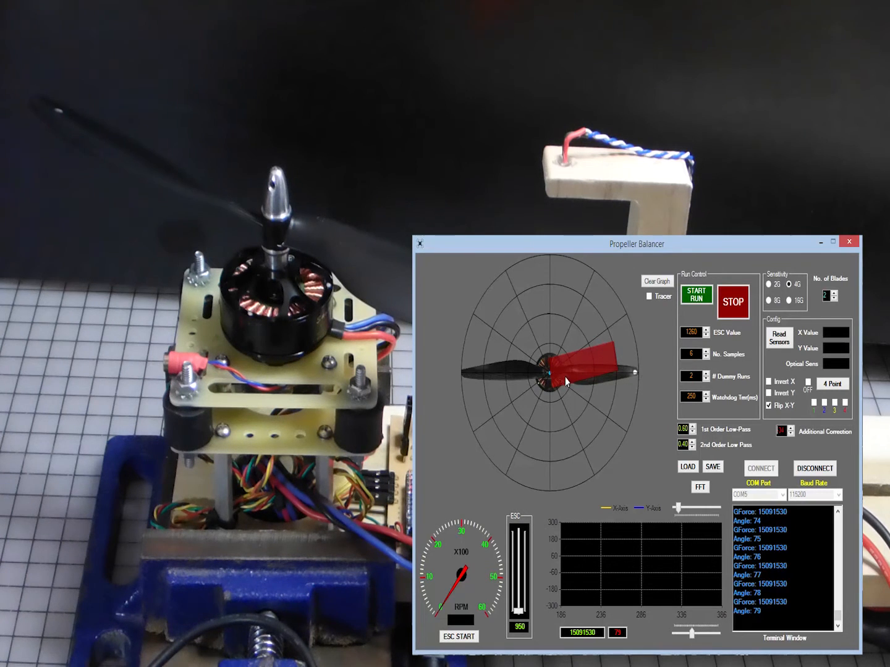
mouse_move(628, 384)
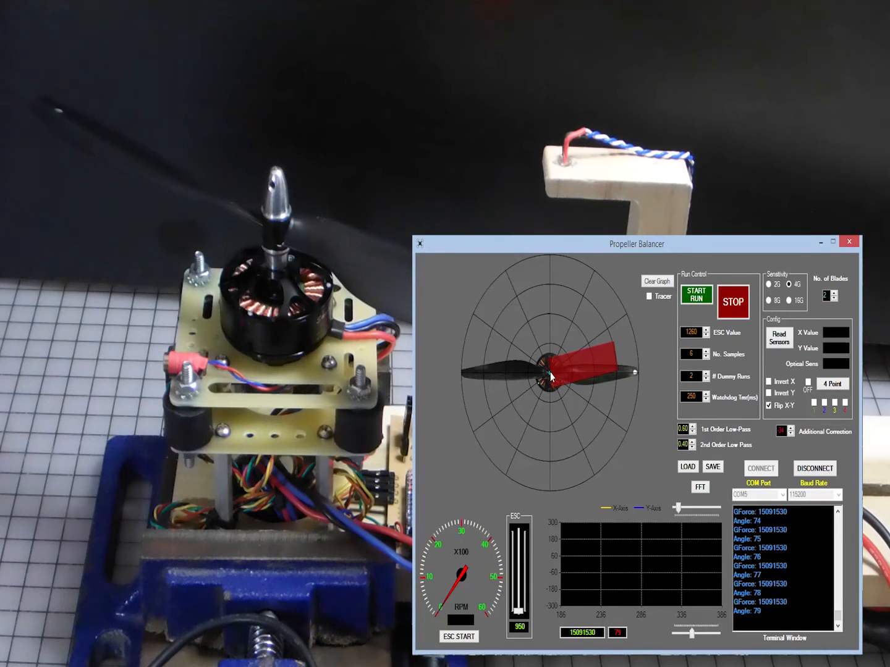
mouse_move(637, 373)
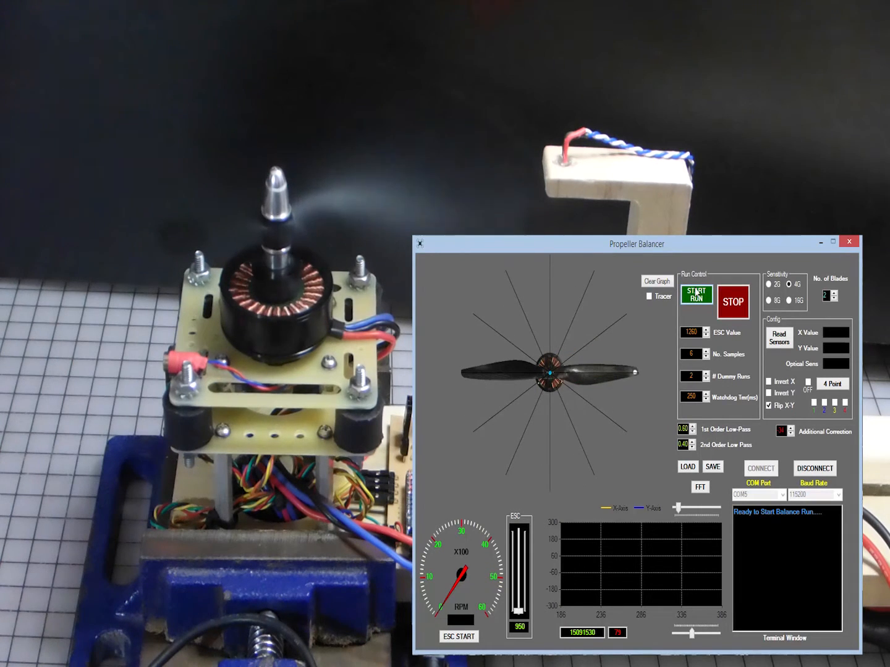
Step: Run a fresh balance measurement, giving G-force 16697108 at angle 79
left_click(695, 294)
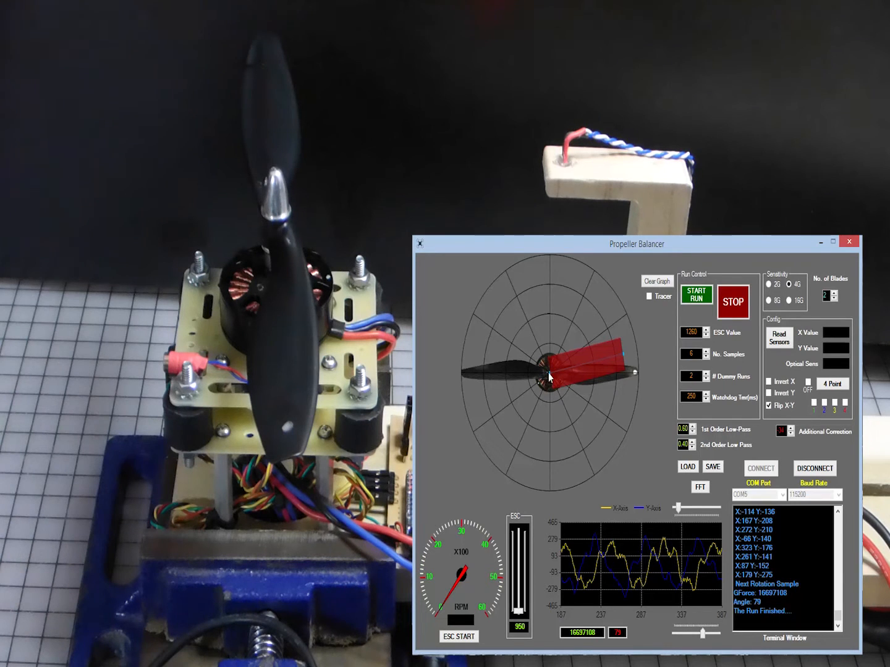
mouse_move(549, 338)
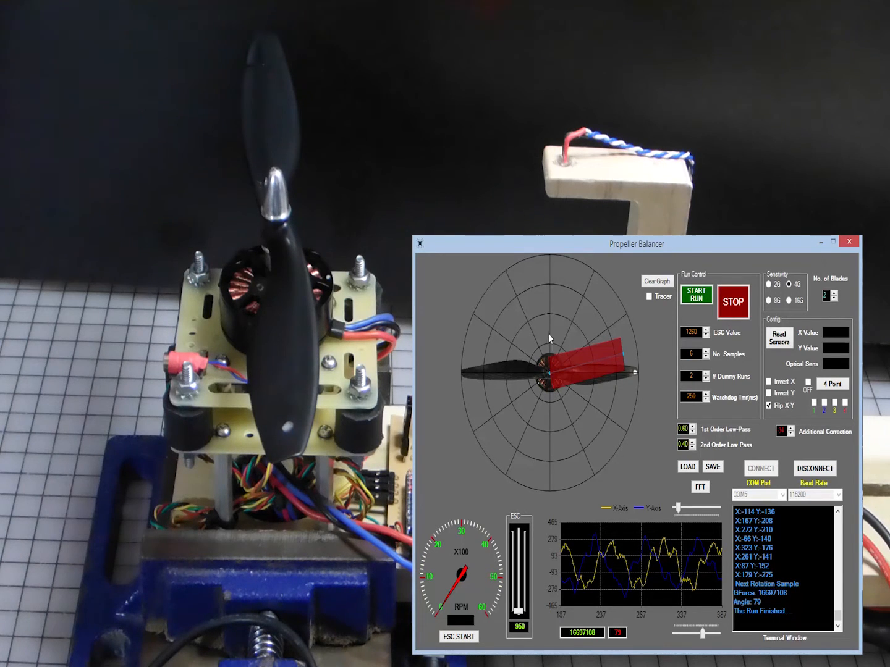
mouse_move(561, 457)
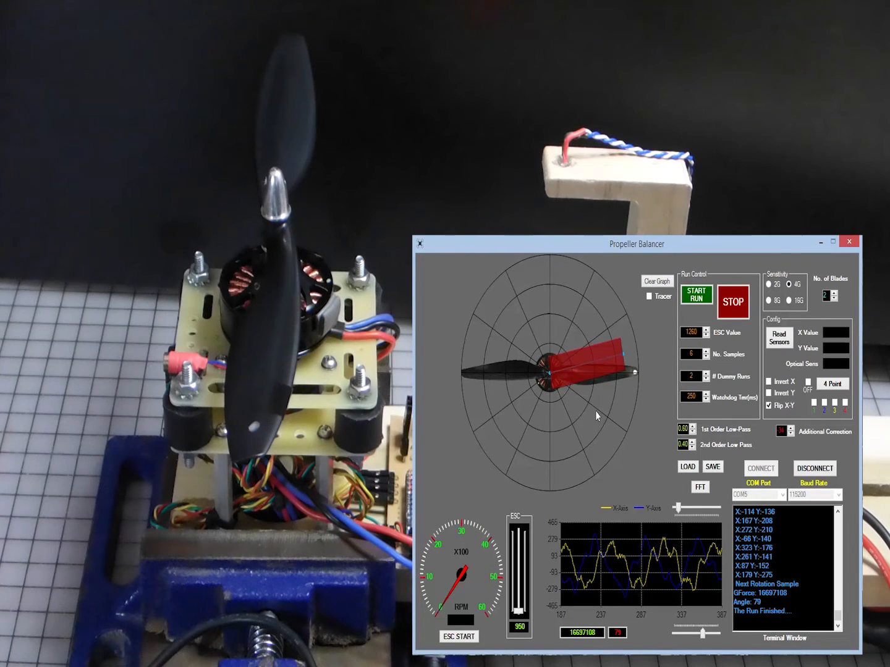
mouse_move(551, 356)
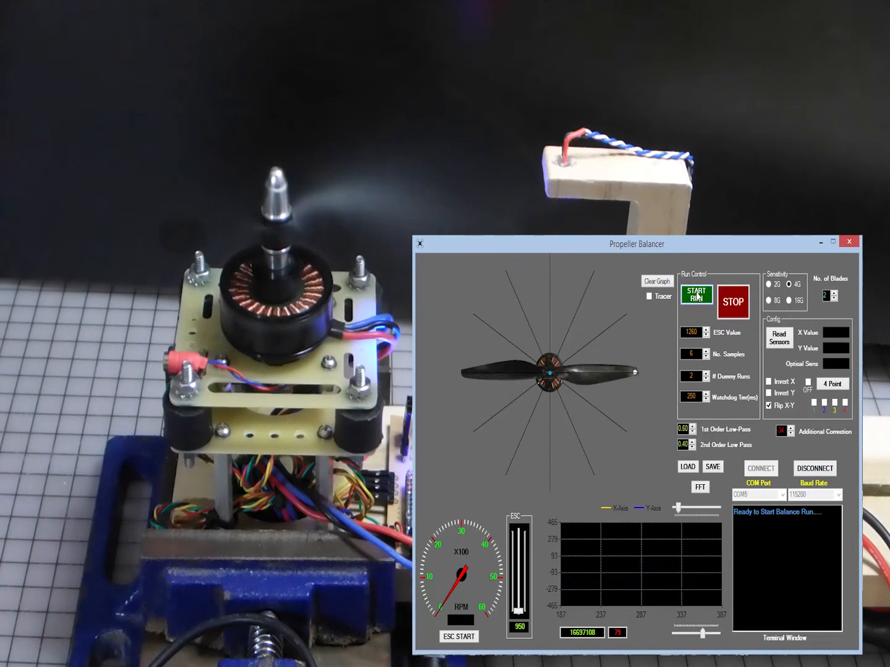
left_click(697, 294)
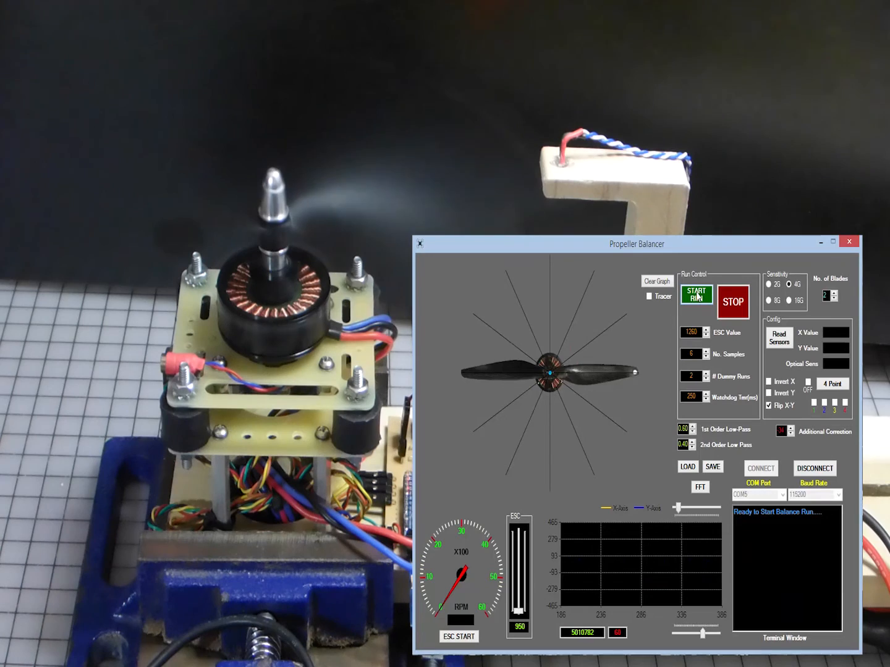
Step: Run a balance measurement that plots the imbalance vector at angle 255, G-force 7187112
left_click(697, 295)
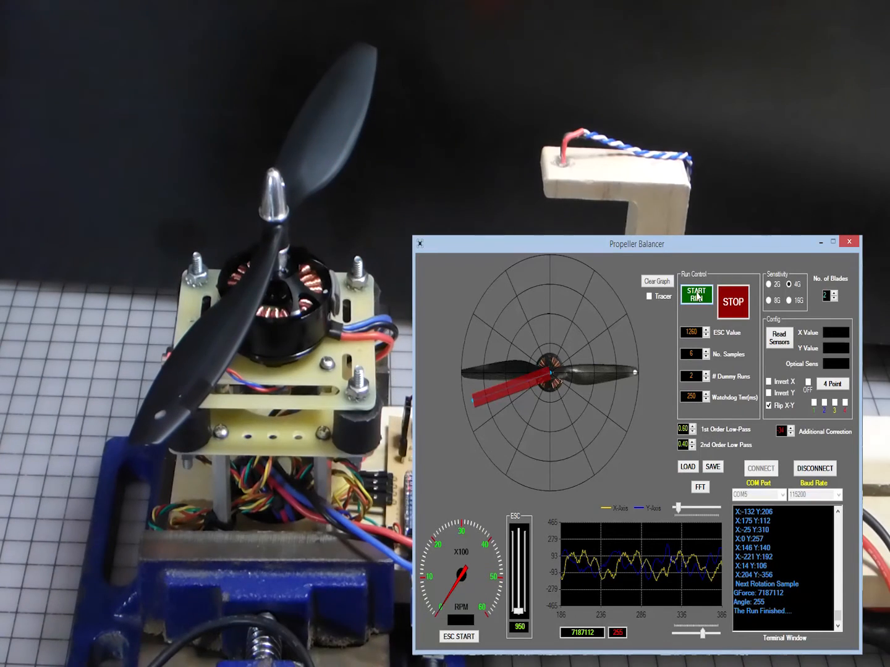
Step: Run another balance measurement, reporting G-force 3884050 at angle 301
left_click(657, 282)
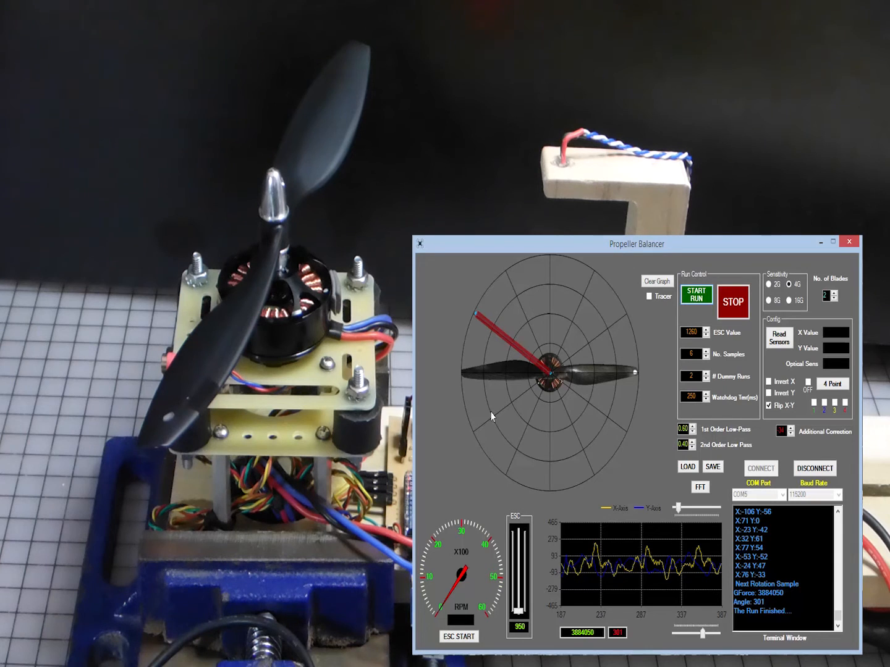
mouse_move(504, 306)
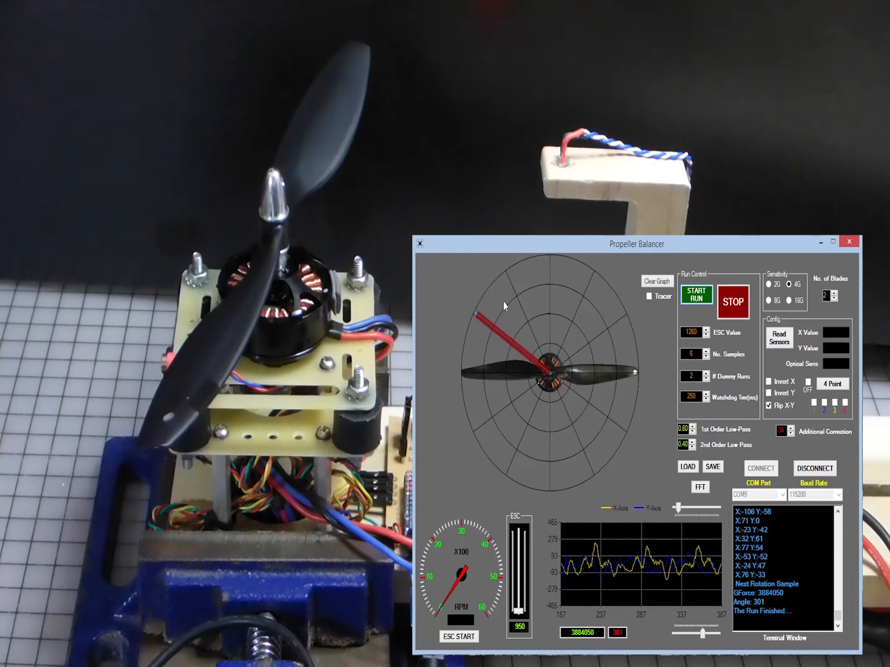
mouse_move(587, 430)
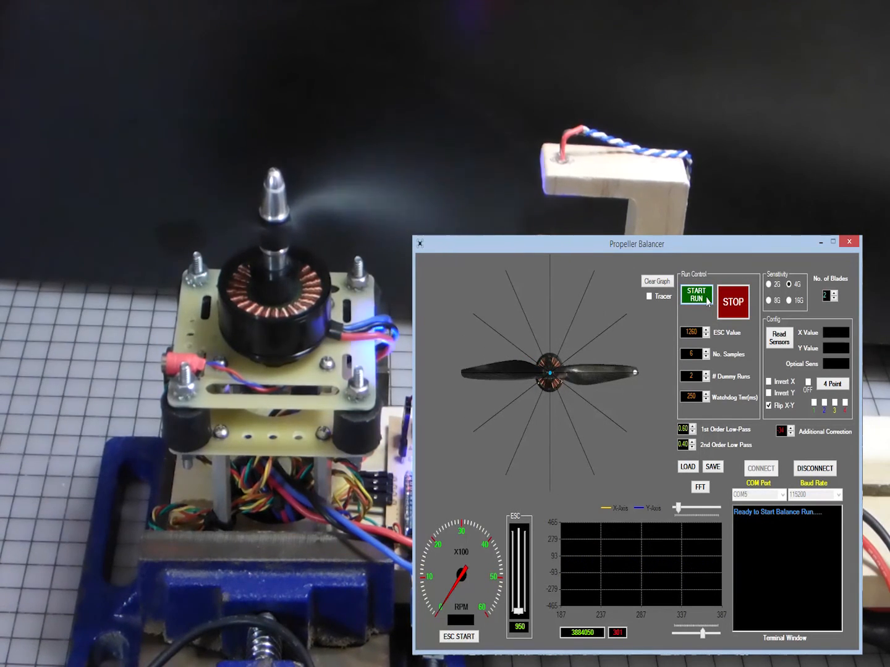
Step: Run a balance measurement with the vector along the left blade, angle 269, G-force 14340220
left_click(696, 294)
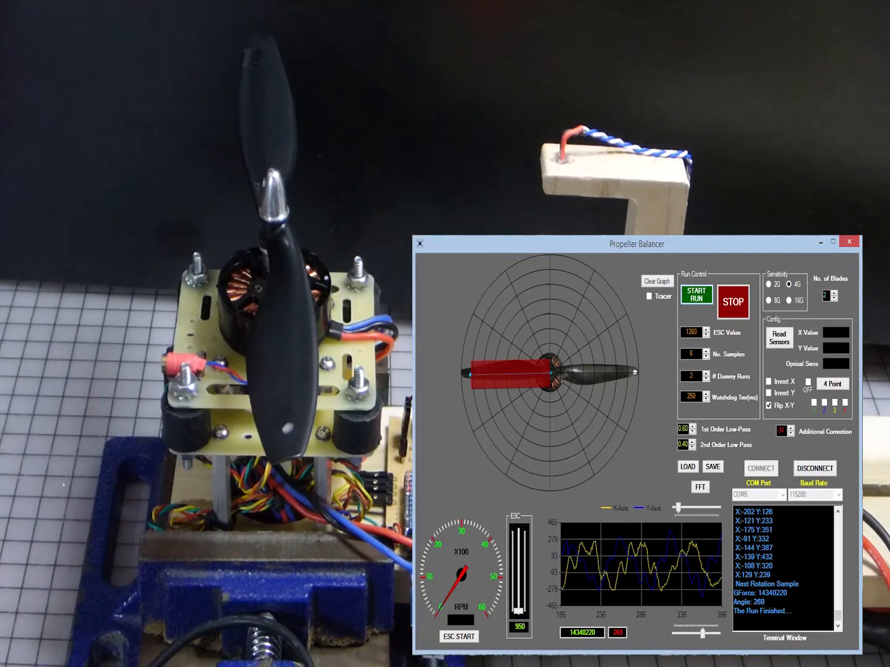
Step: Lower the 2nd Order Low Pass filter value four steps before rerunning the balance
left_click(697, 447)
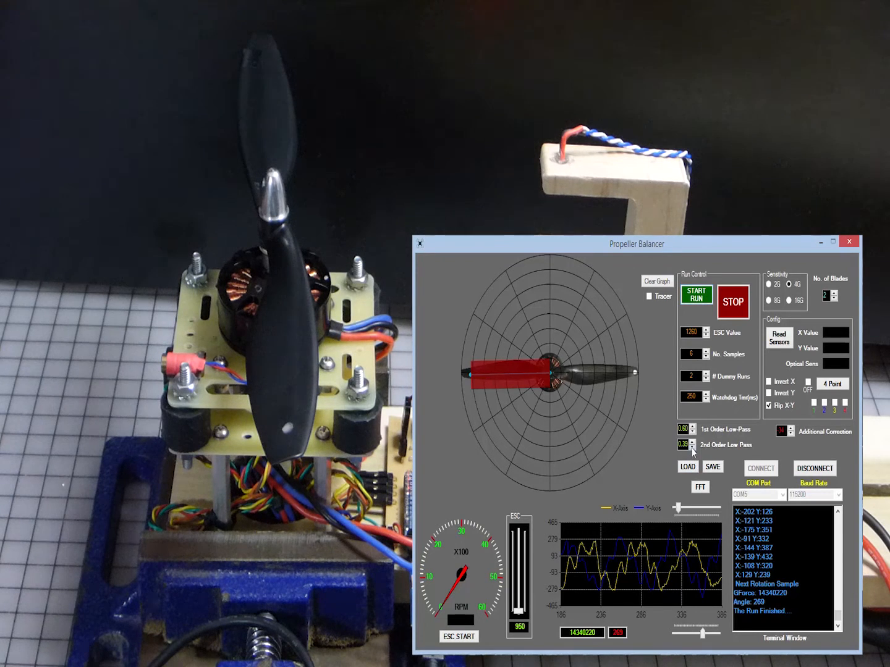
left_click(695, 447)
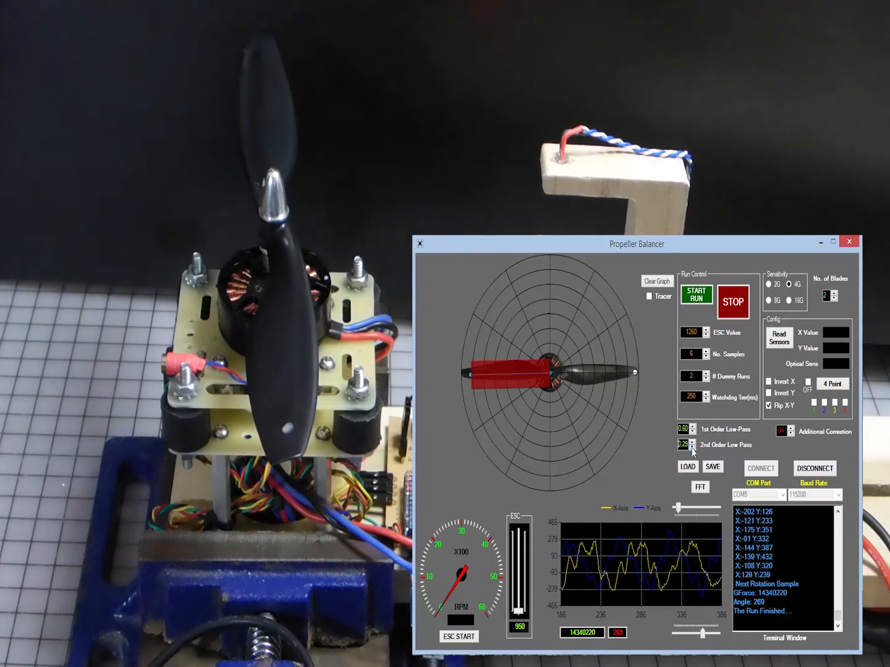
left_click(702, 448)
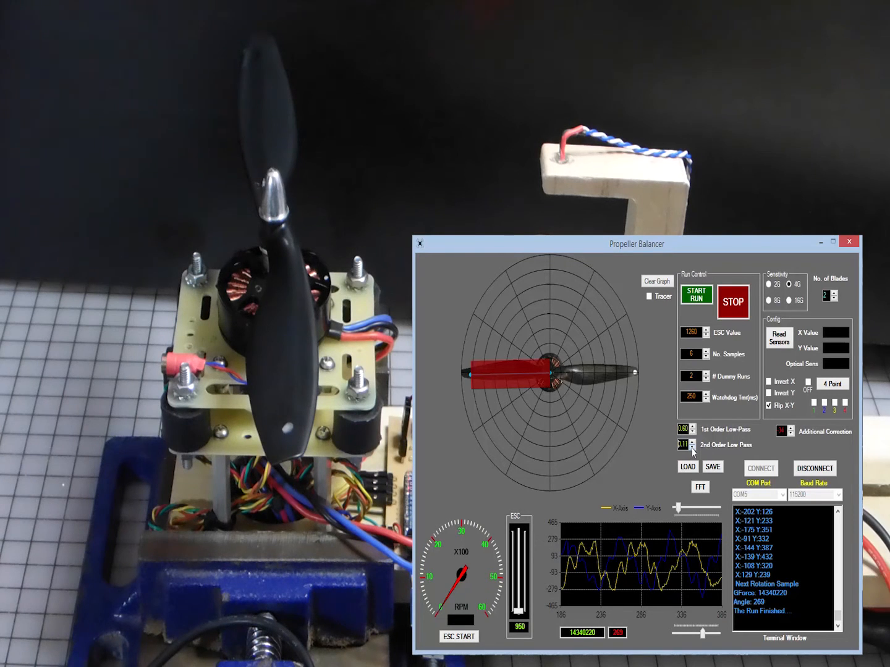
left_click(682, 448)
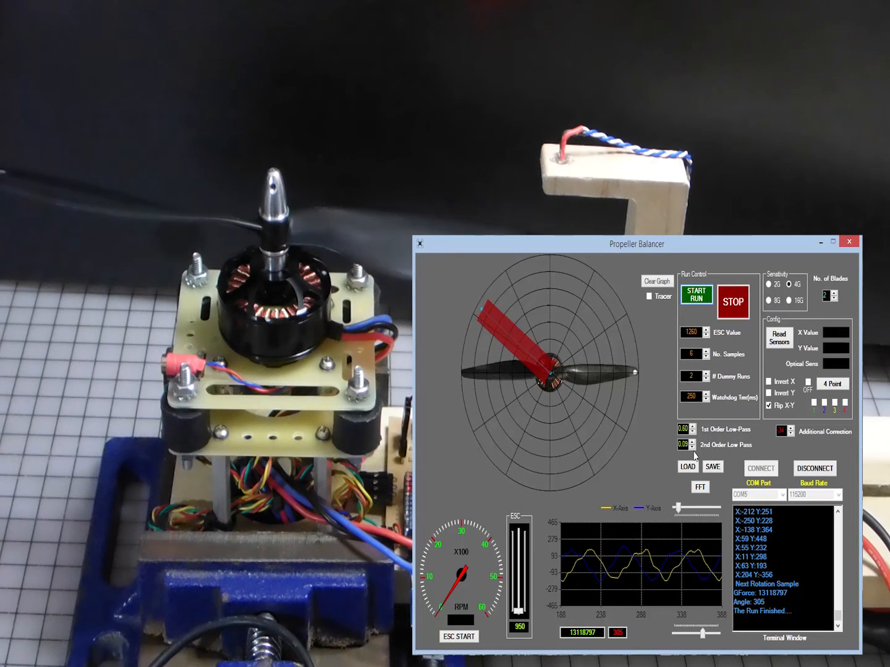
mouse_move(531, 376)
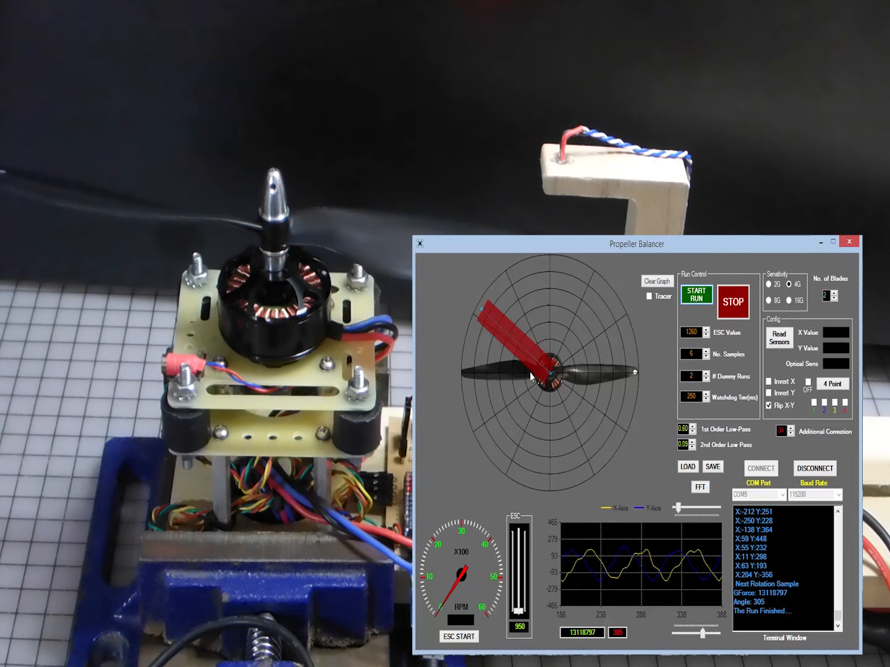
mouse_move(543, 374)
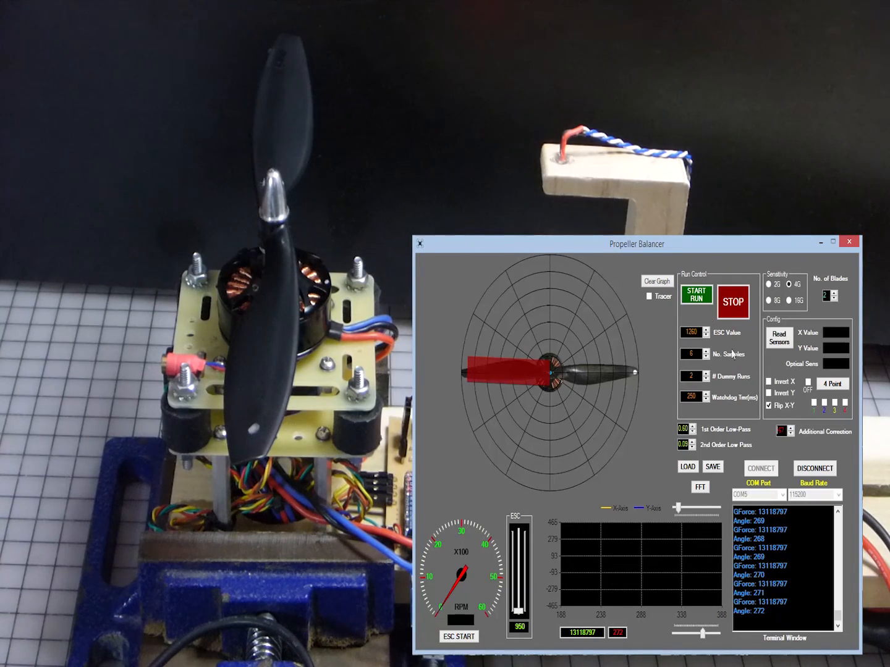
Step: Clear the previous run's plots and start a new balance run, readout near G-force 13096150
left_click(696, 294)
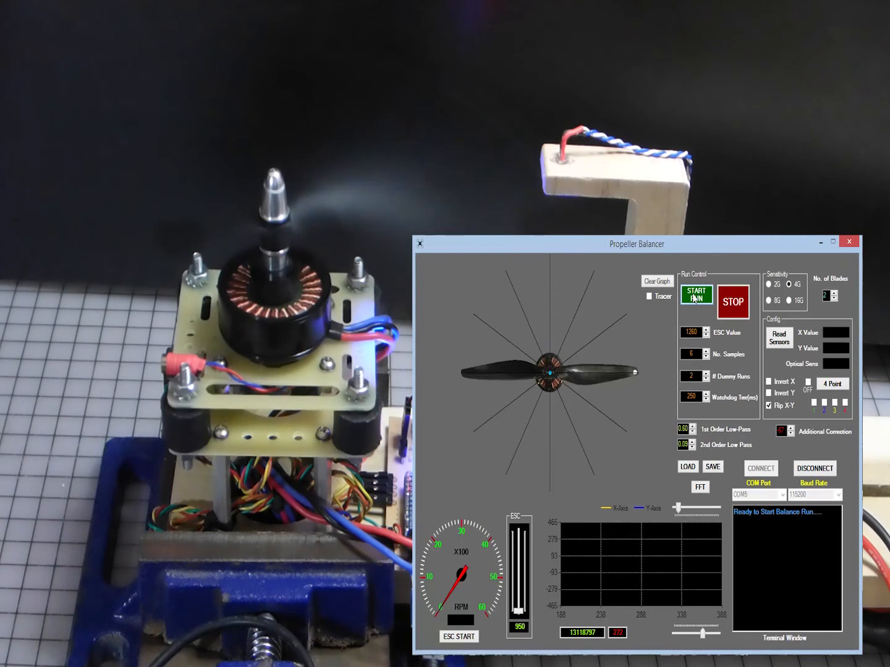
left_click(697, 294)
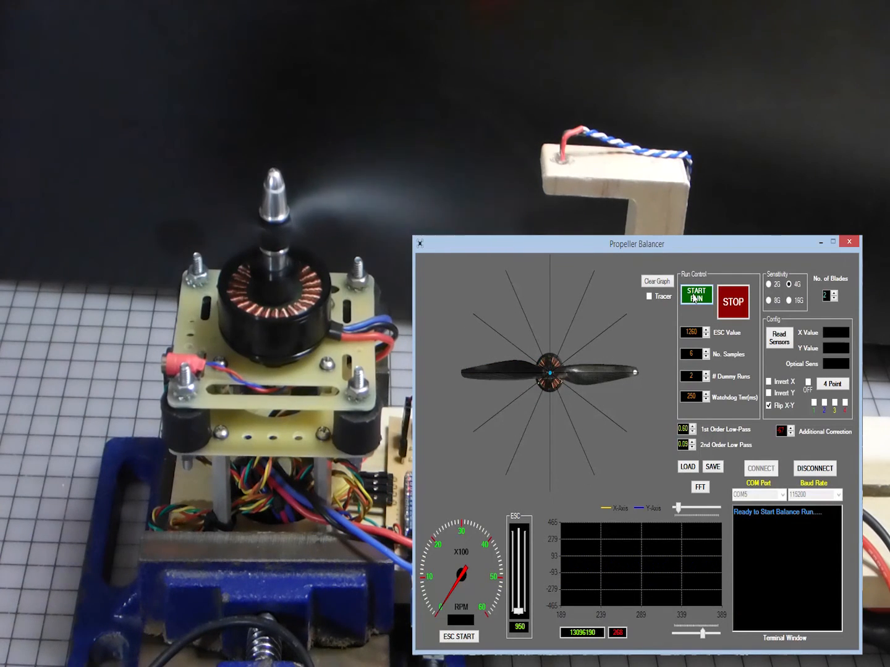
Step: Run a balance measurement with the vector along the right blade, angle 63, G-force 11728904
left_click(696, 295)
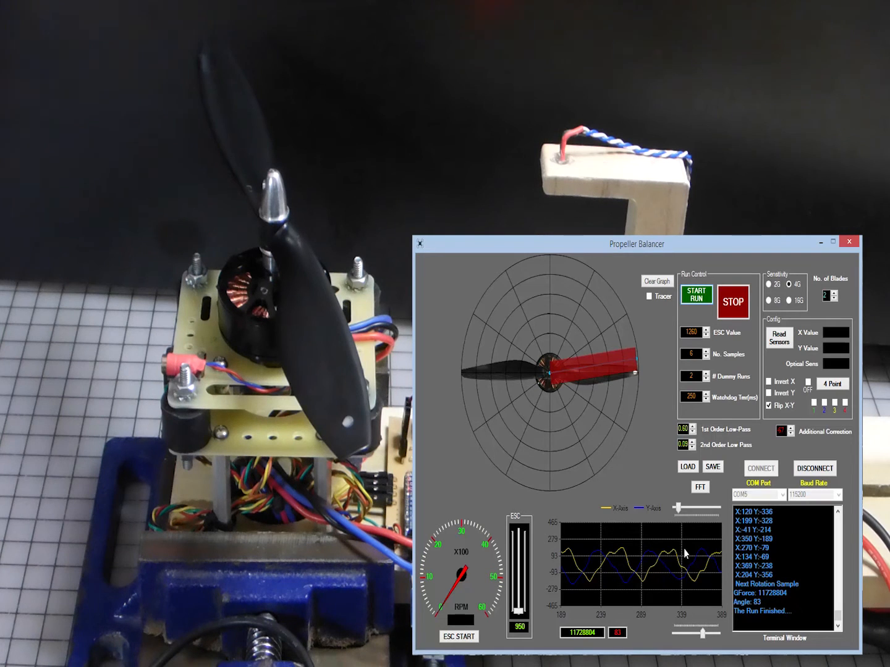
mouse_move(546, 262)
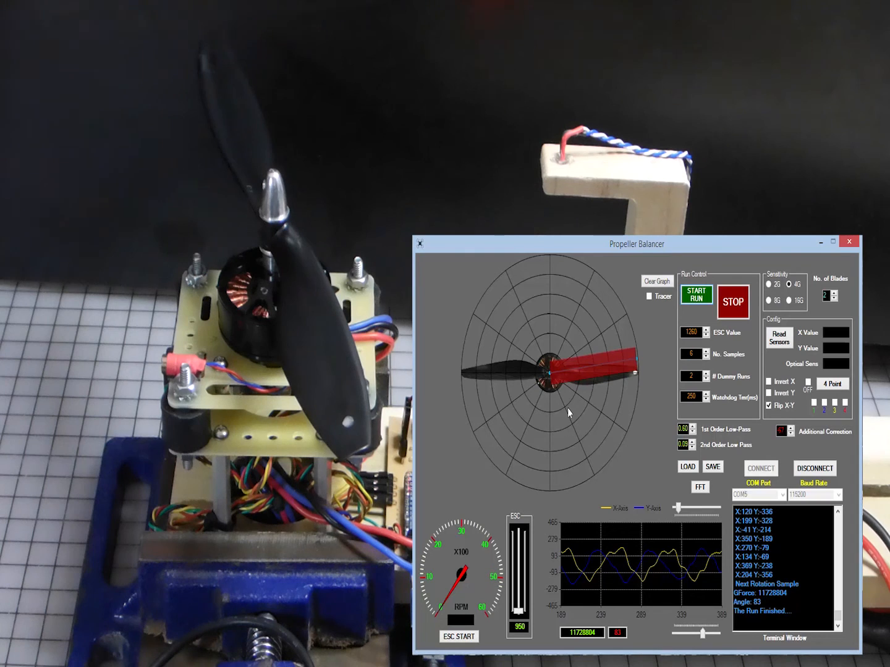
mouse_move(530, 336)
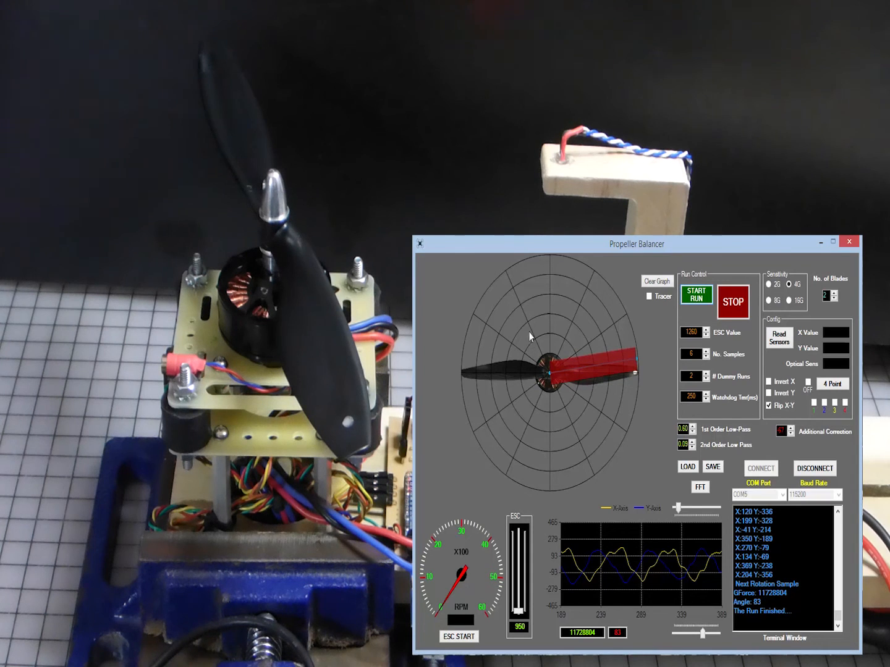
mouse_move(702, 449)
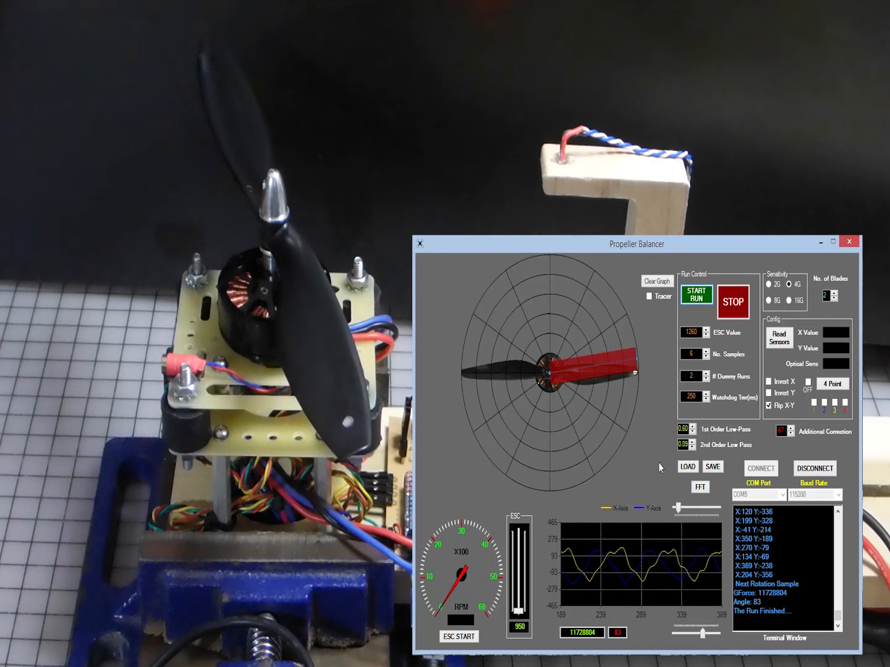
mouse_move(550, 371)
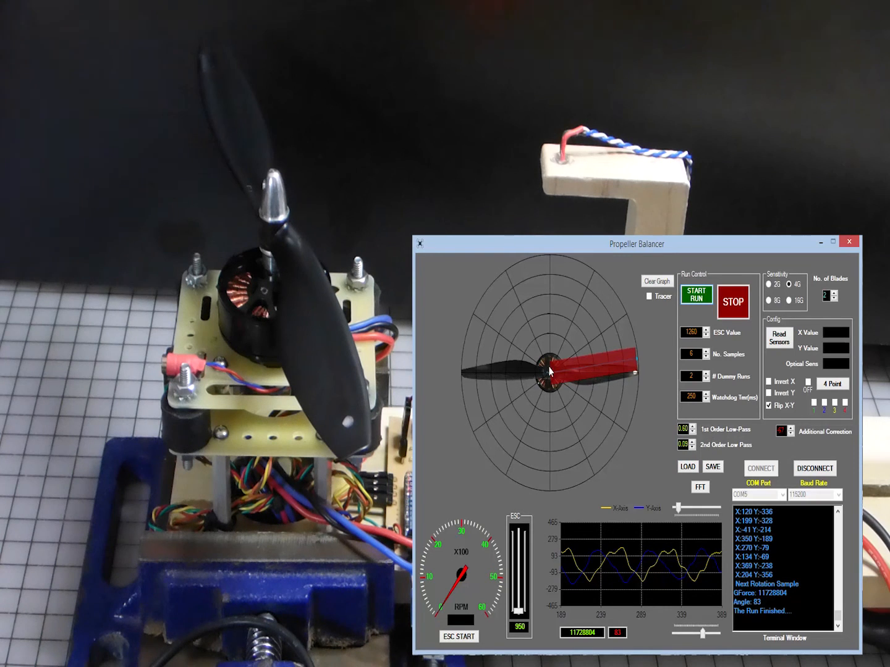
mouse_move(649, 418)
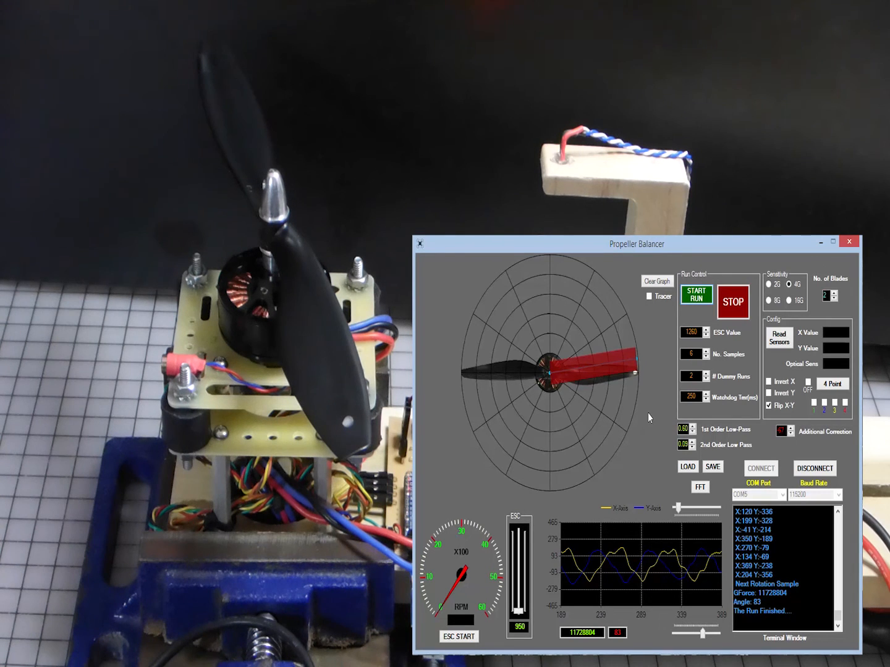
mouse_move(608, 583)
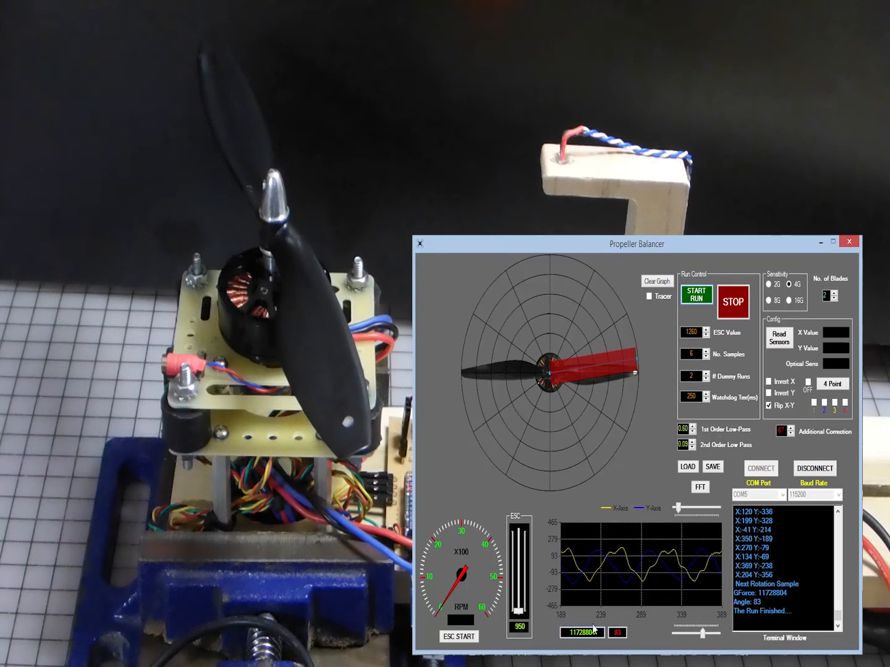
mouse_move(661, 573)
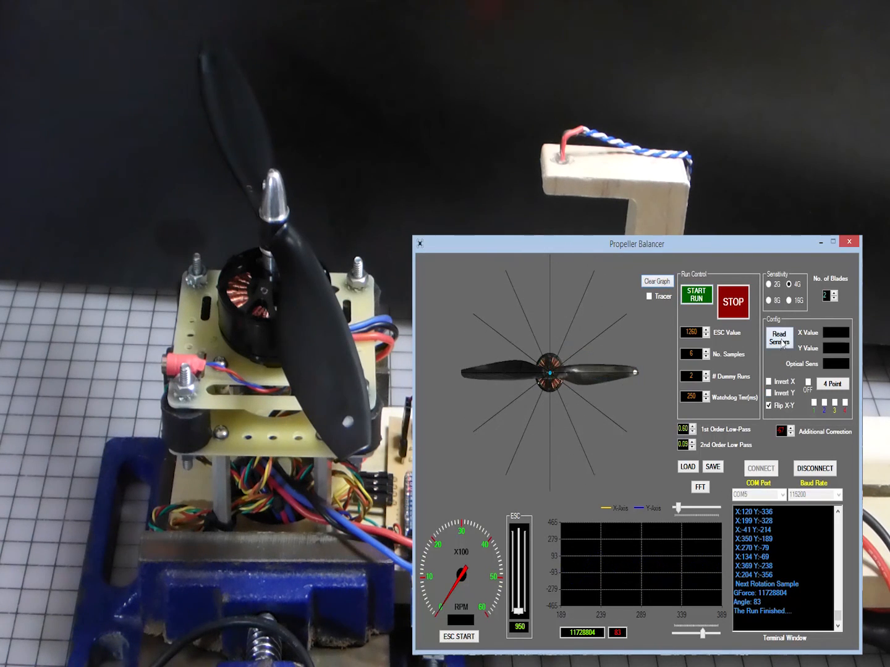
Step: Start a live sensor read showing X and Y values with the optical sensor low
left_click(778, 337)
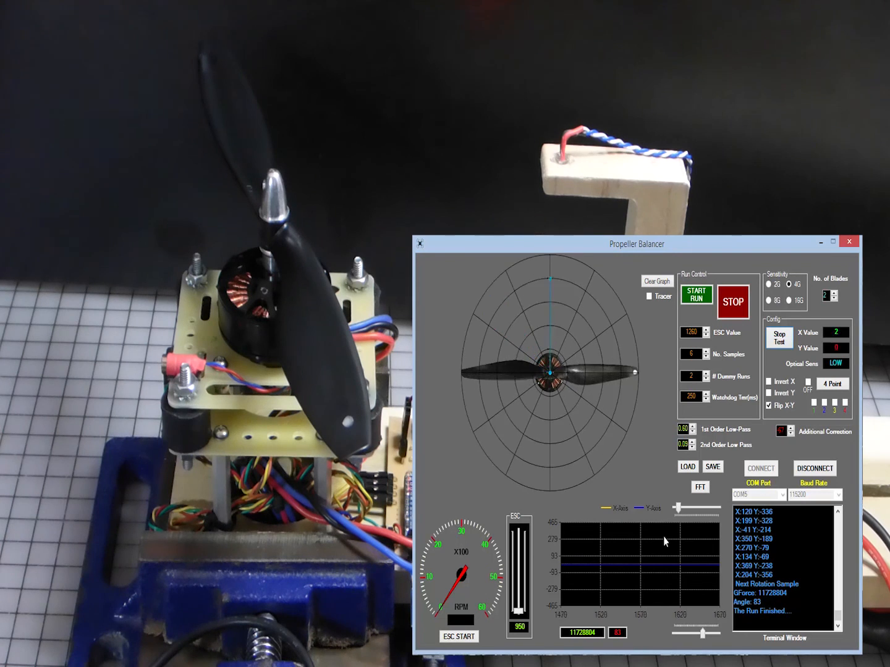
left_click(656, 282)
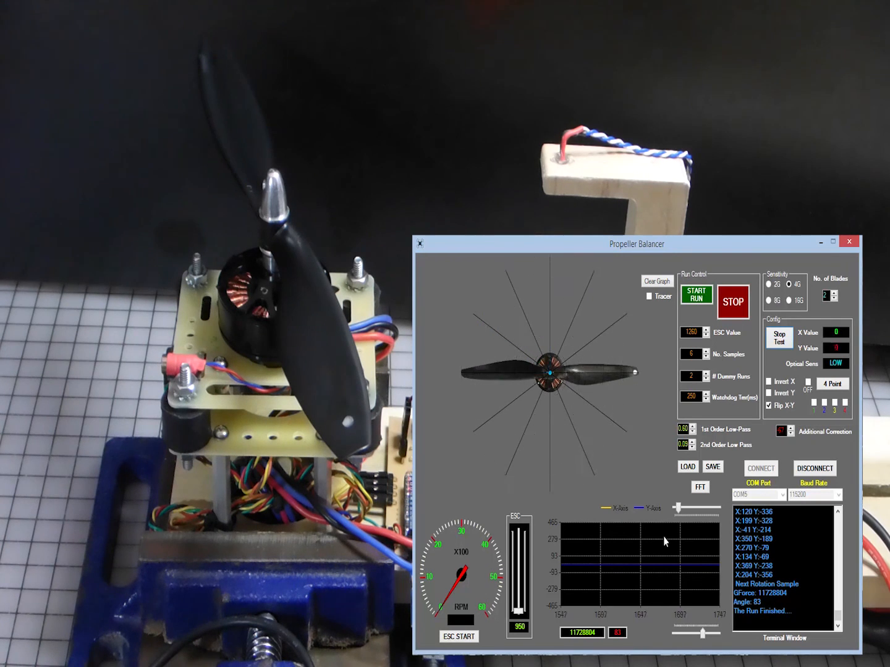